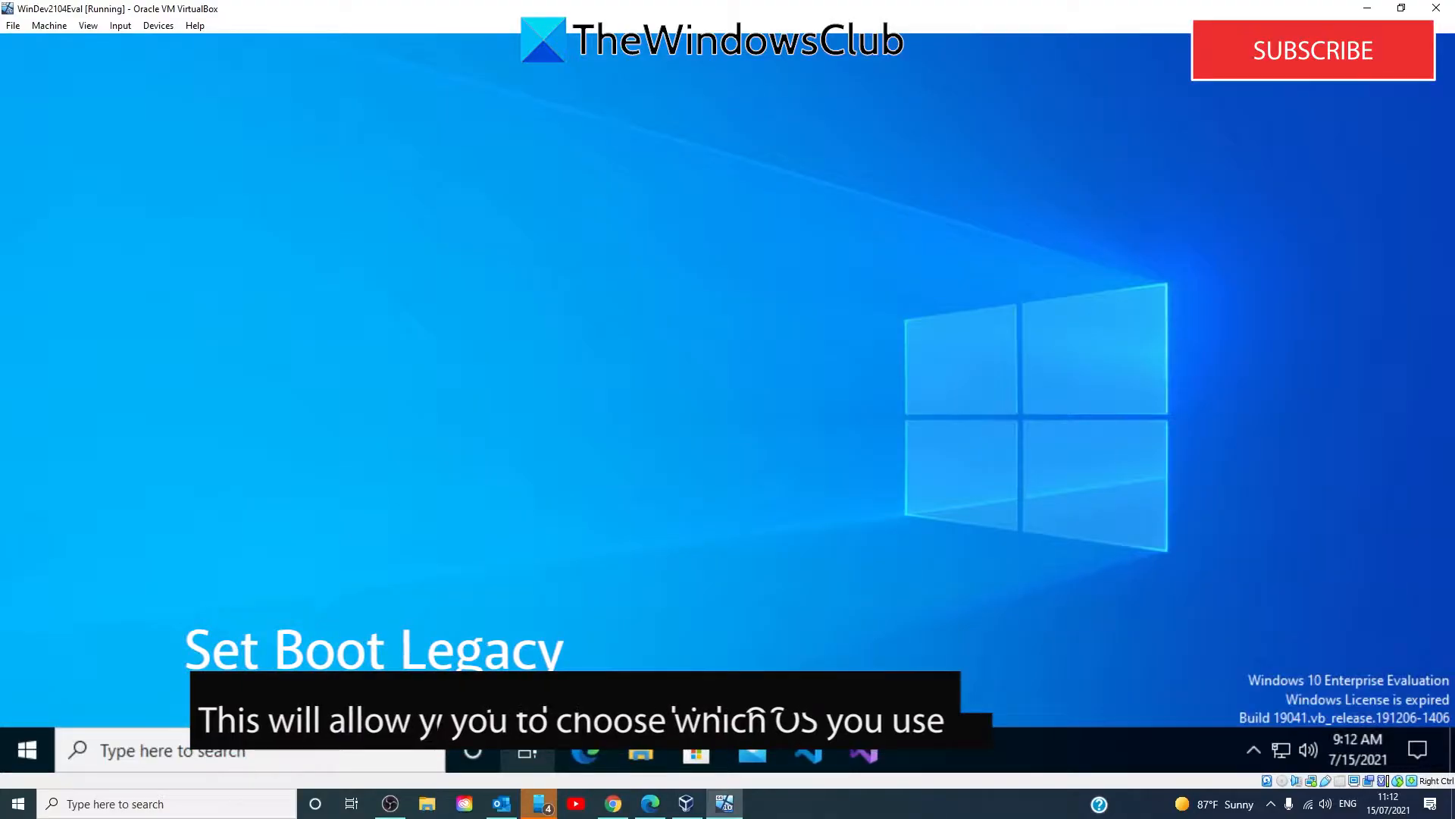
# Restart the PC into advanced startup from Settings > Update & Security > Recovery.
pyautogui.click(26, 749)
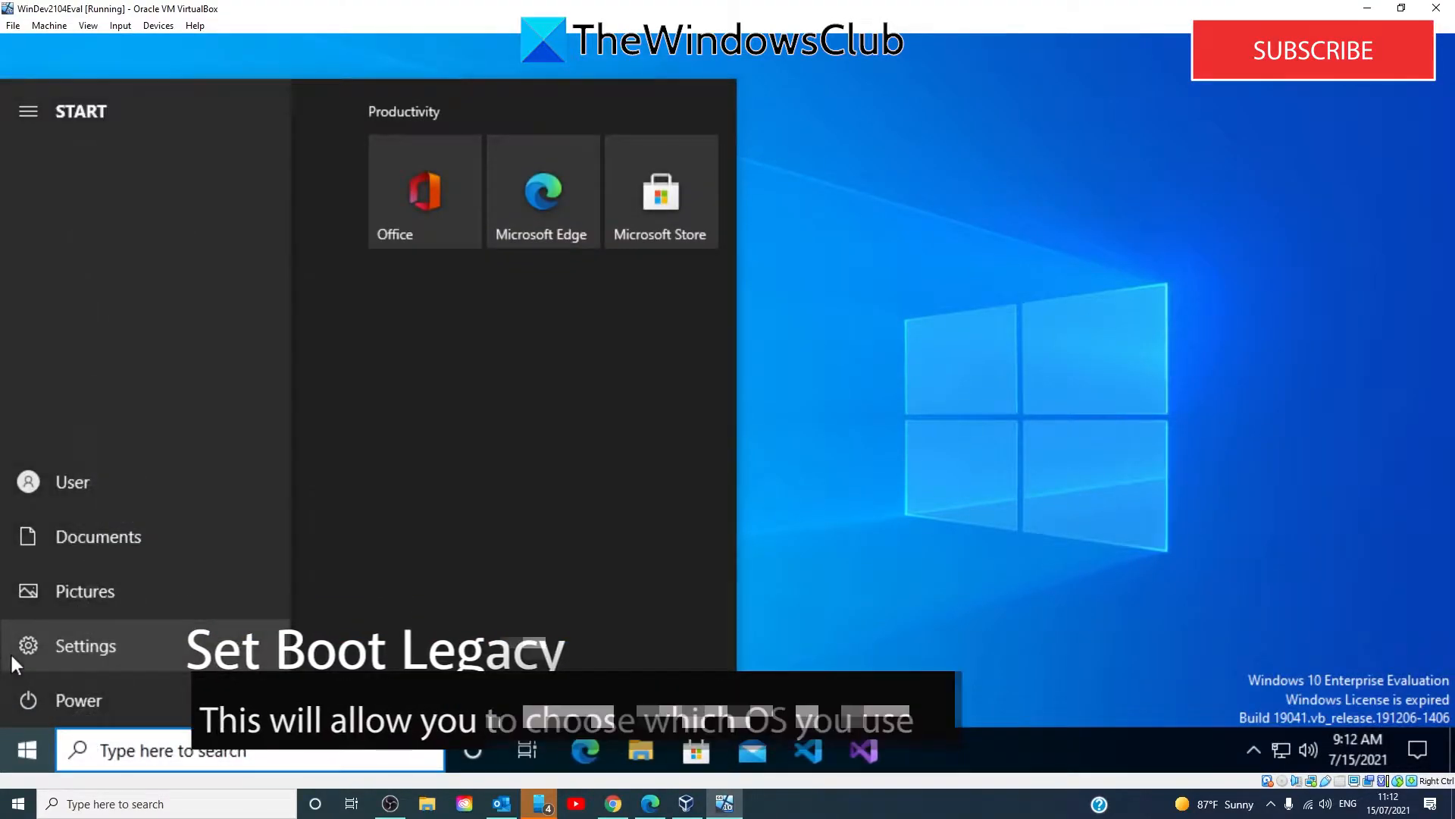
pyautogui.click(85, 645)
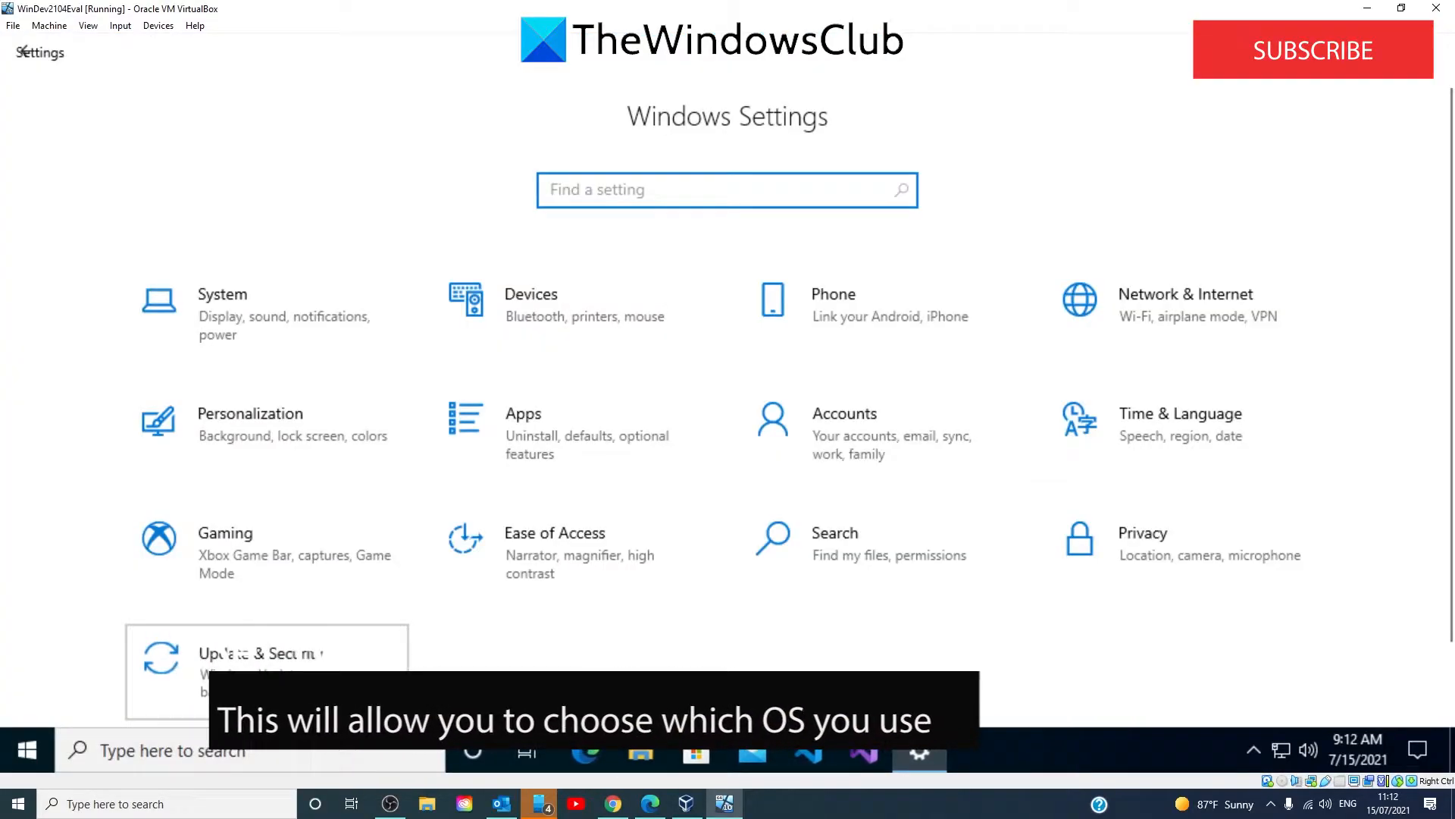
pyautogui.click(260, 652)
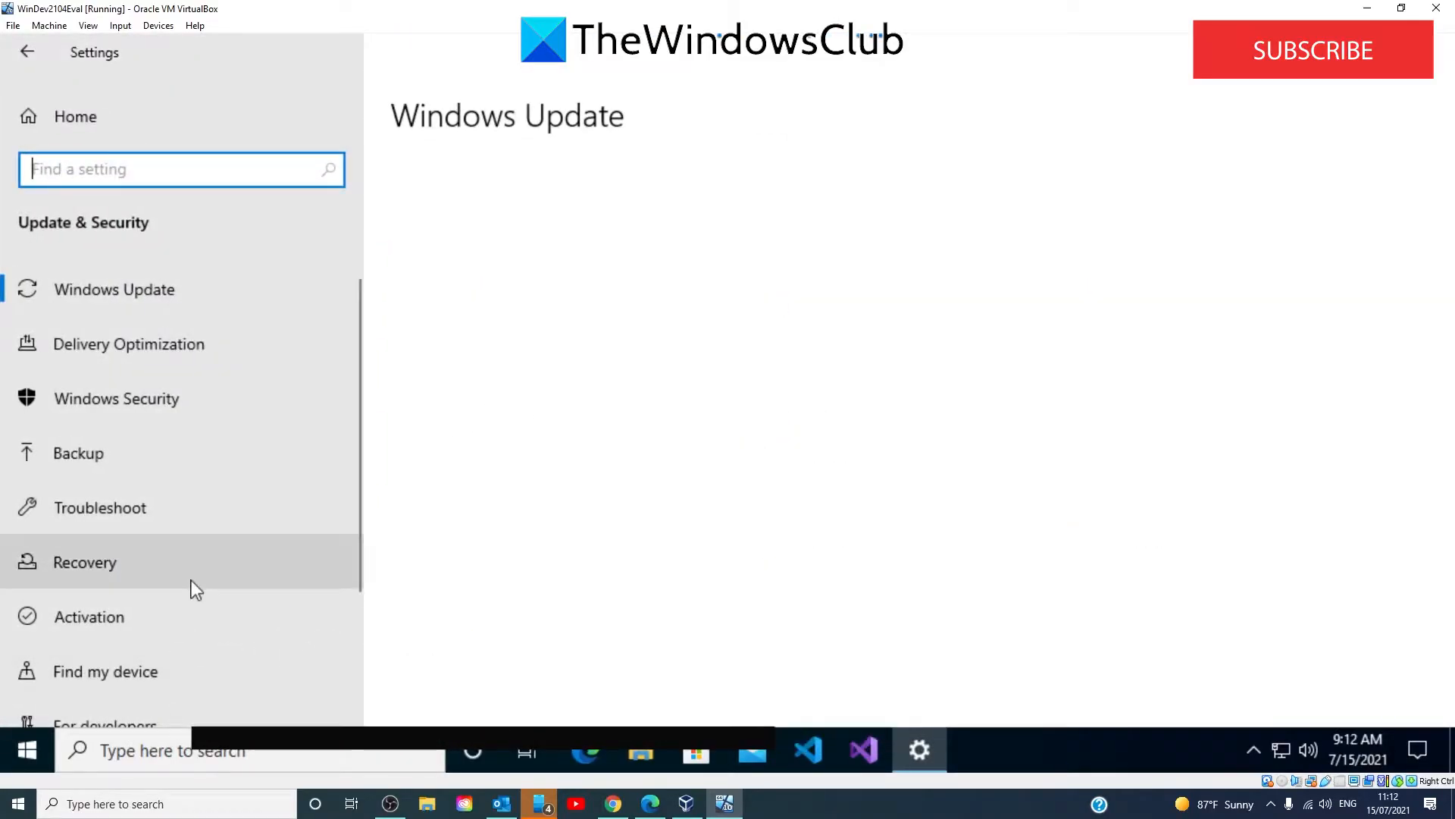
pyautogui.click(84, 561)
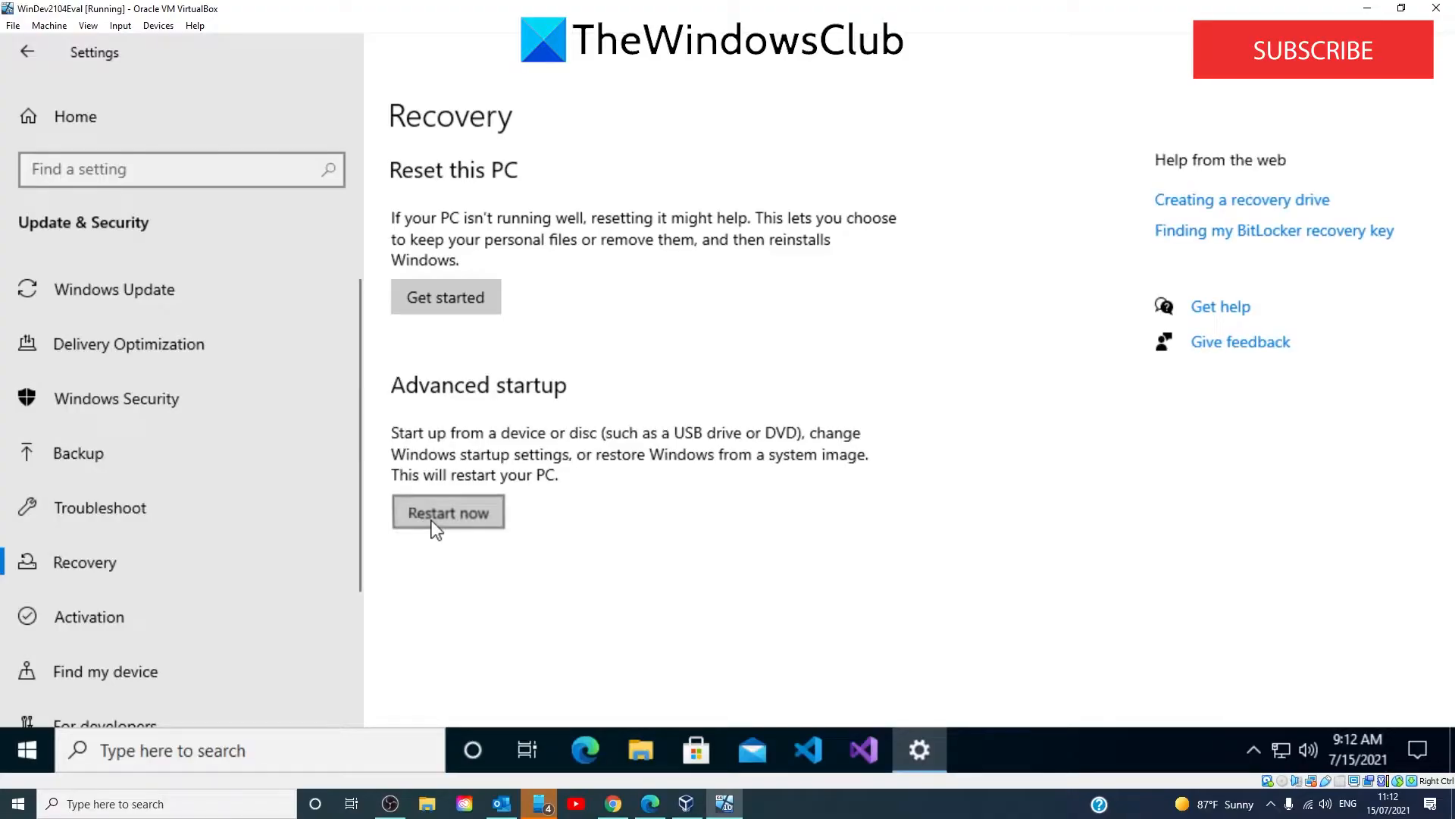
pyautogui.click(447, 513)
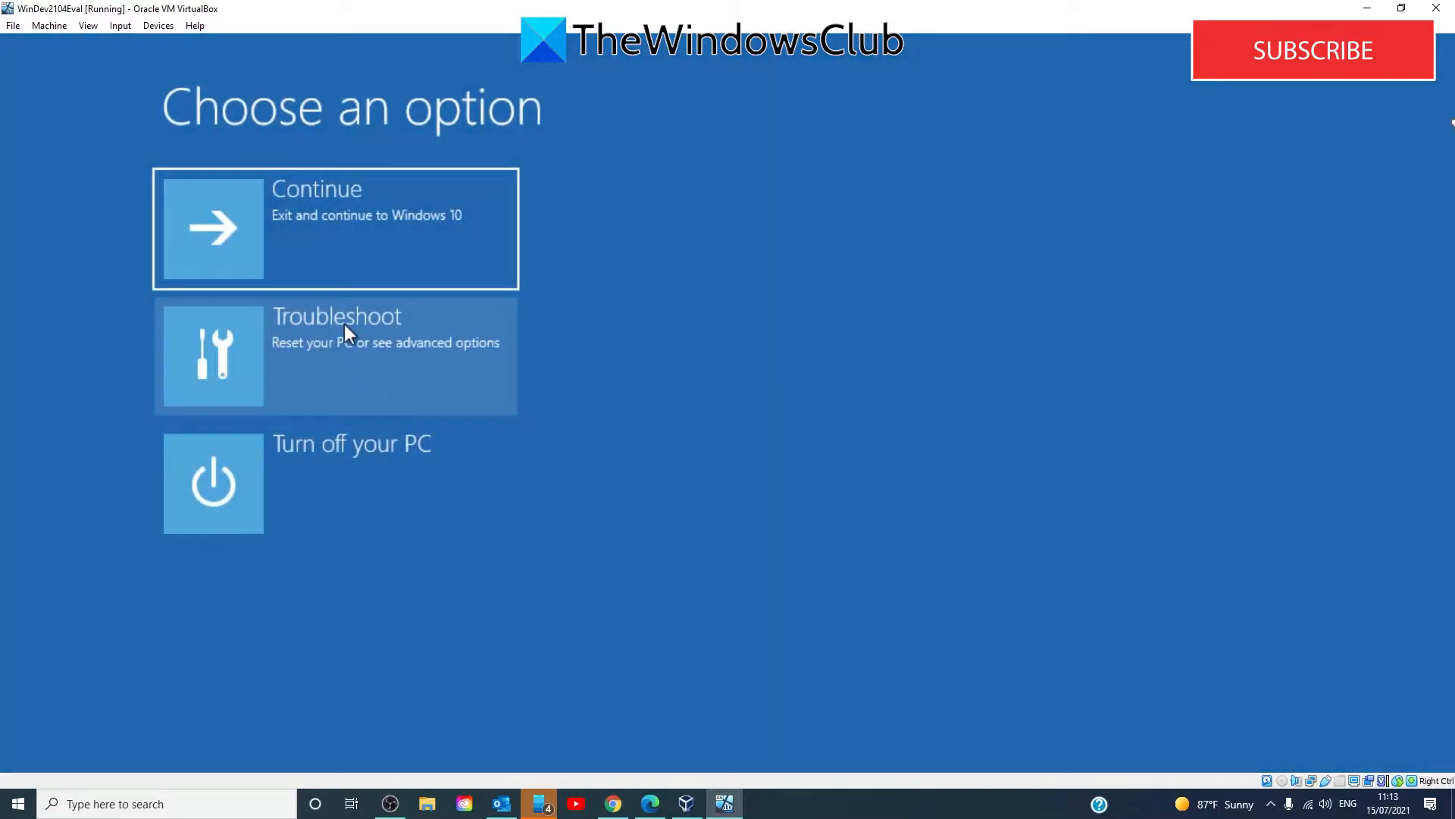
# Reach Command Prompt via Troubleshoot > Advanced options in the recovery menu.
pyautogui.click(333, 354)
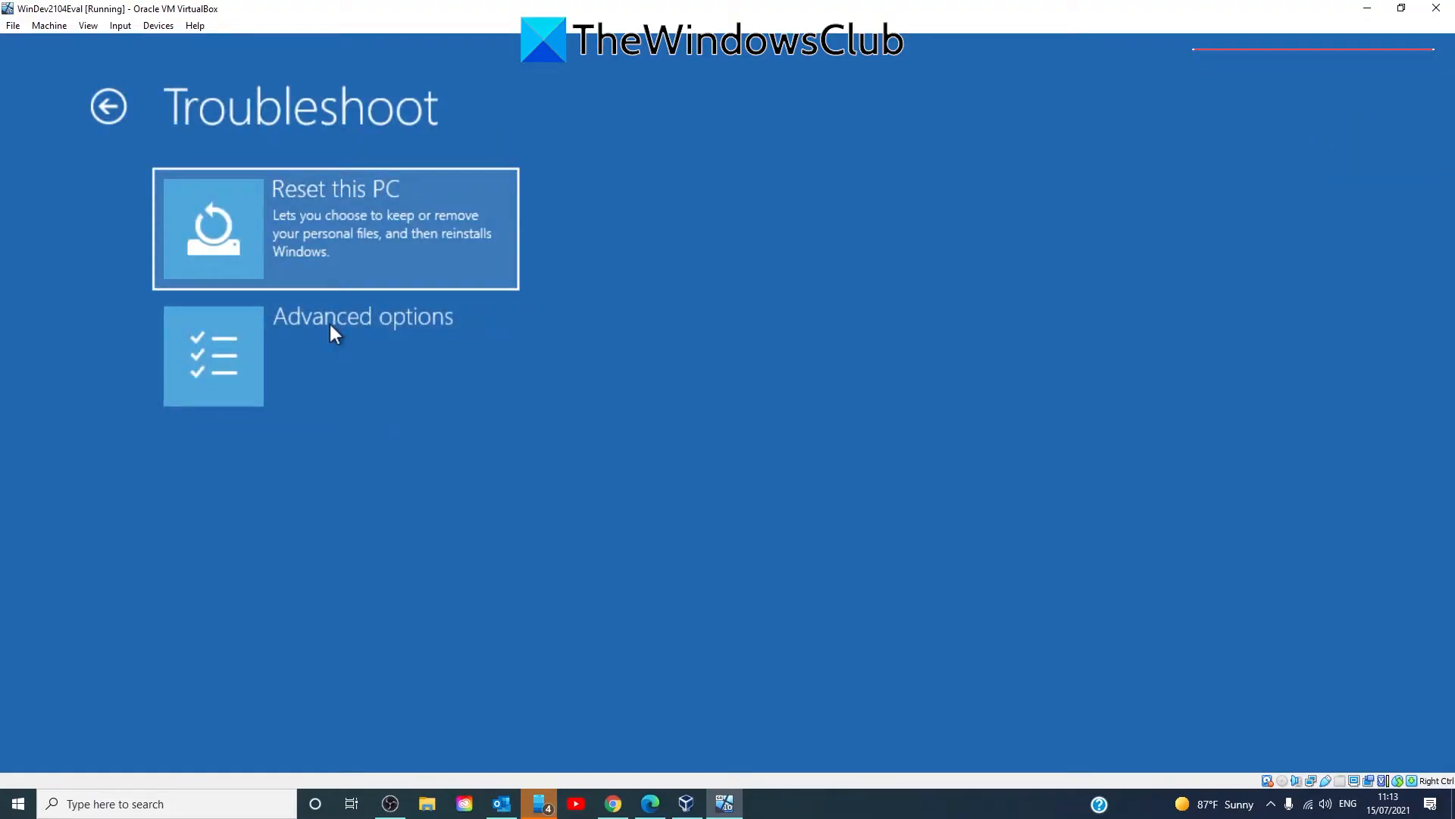
pyautogui.click(362, 355)
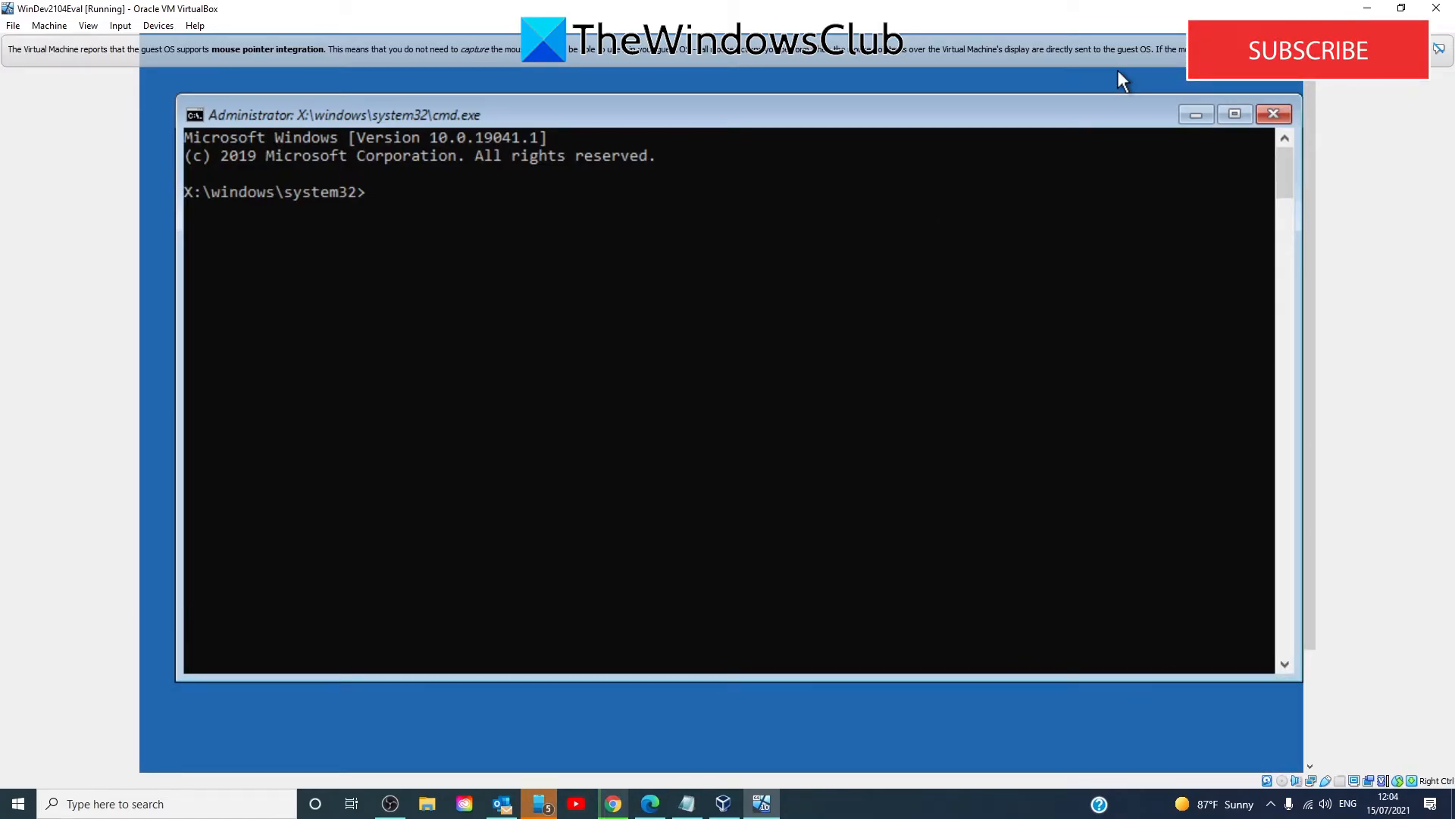
# Run bcdedit /store c:\boot\BCD to list the Boot Manager and Boot Loader entries.
pyautogui.write('bc')
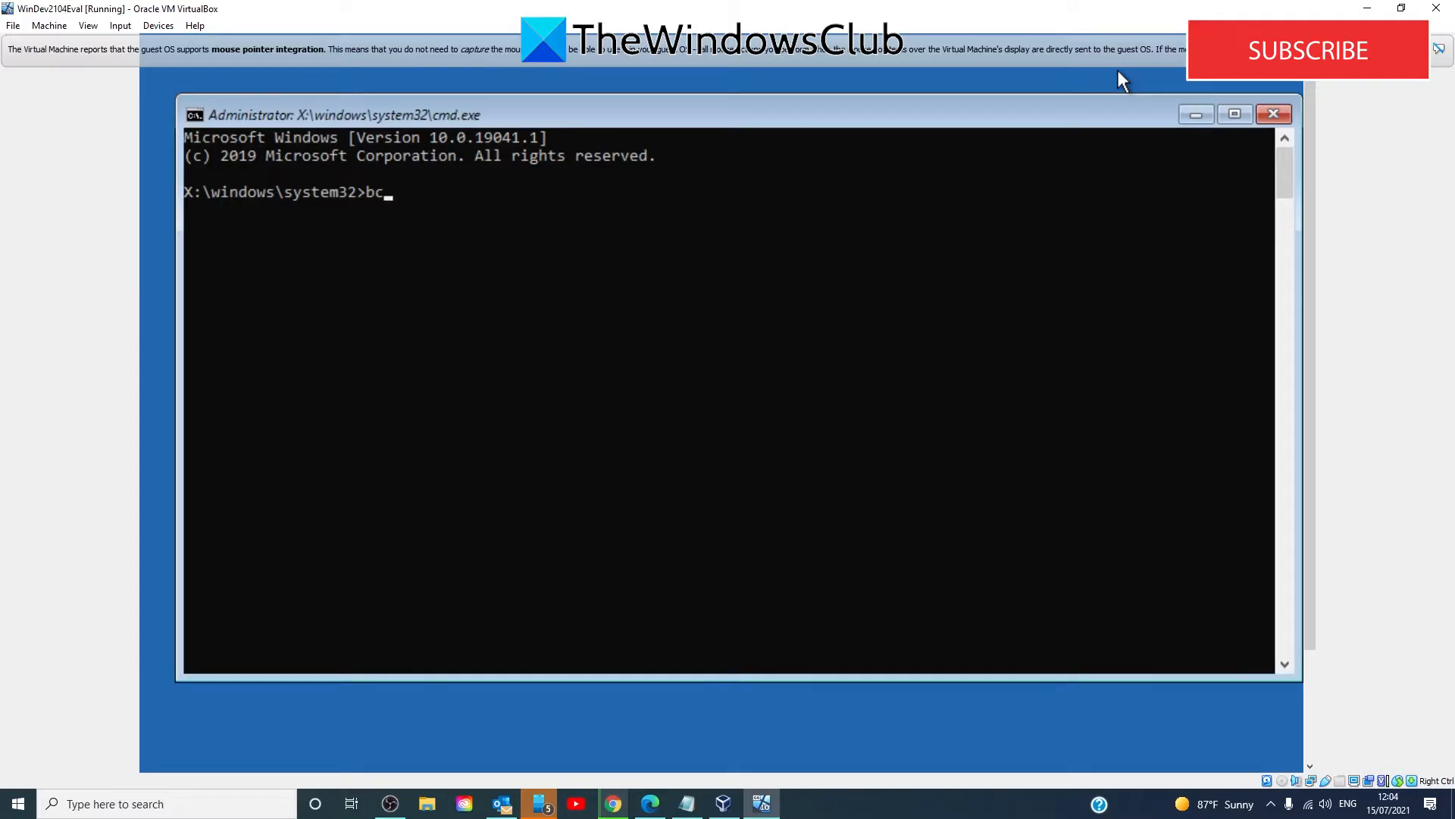
pyautogui.write('dedi')
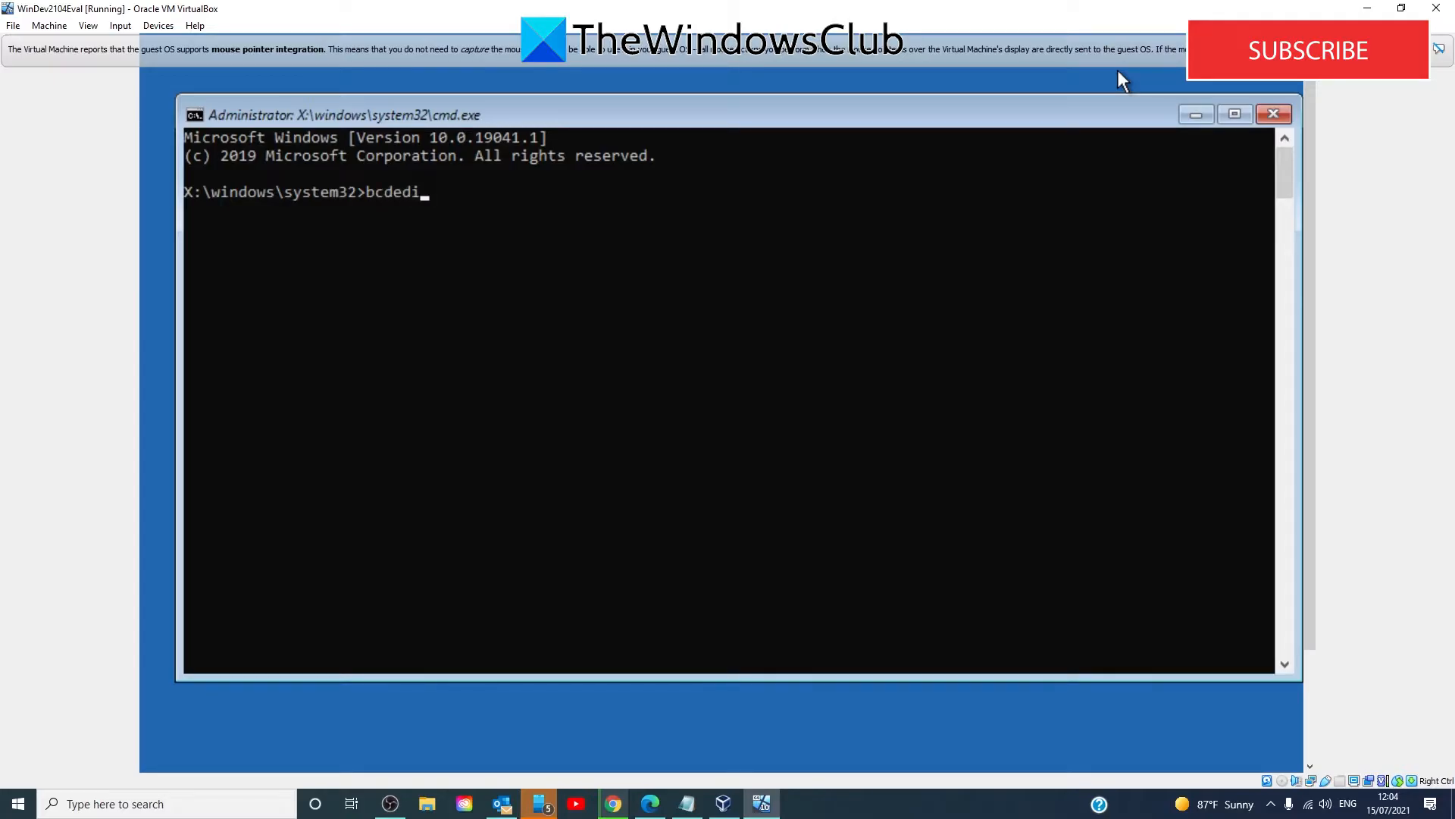
pyautogui.write('t')
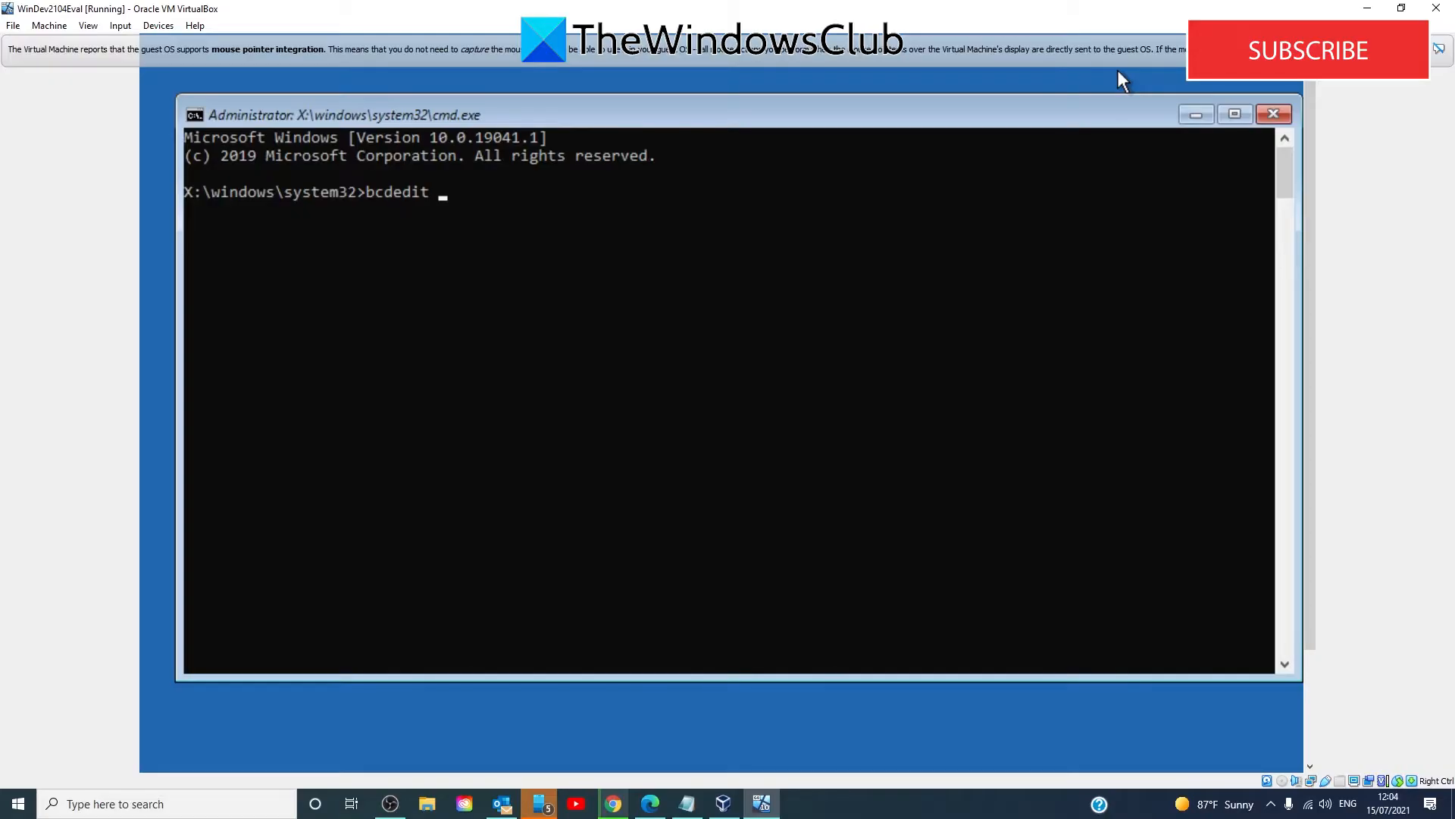
pyautogui.write('/st')
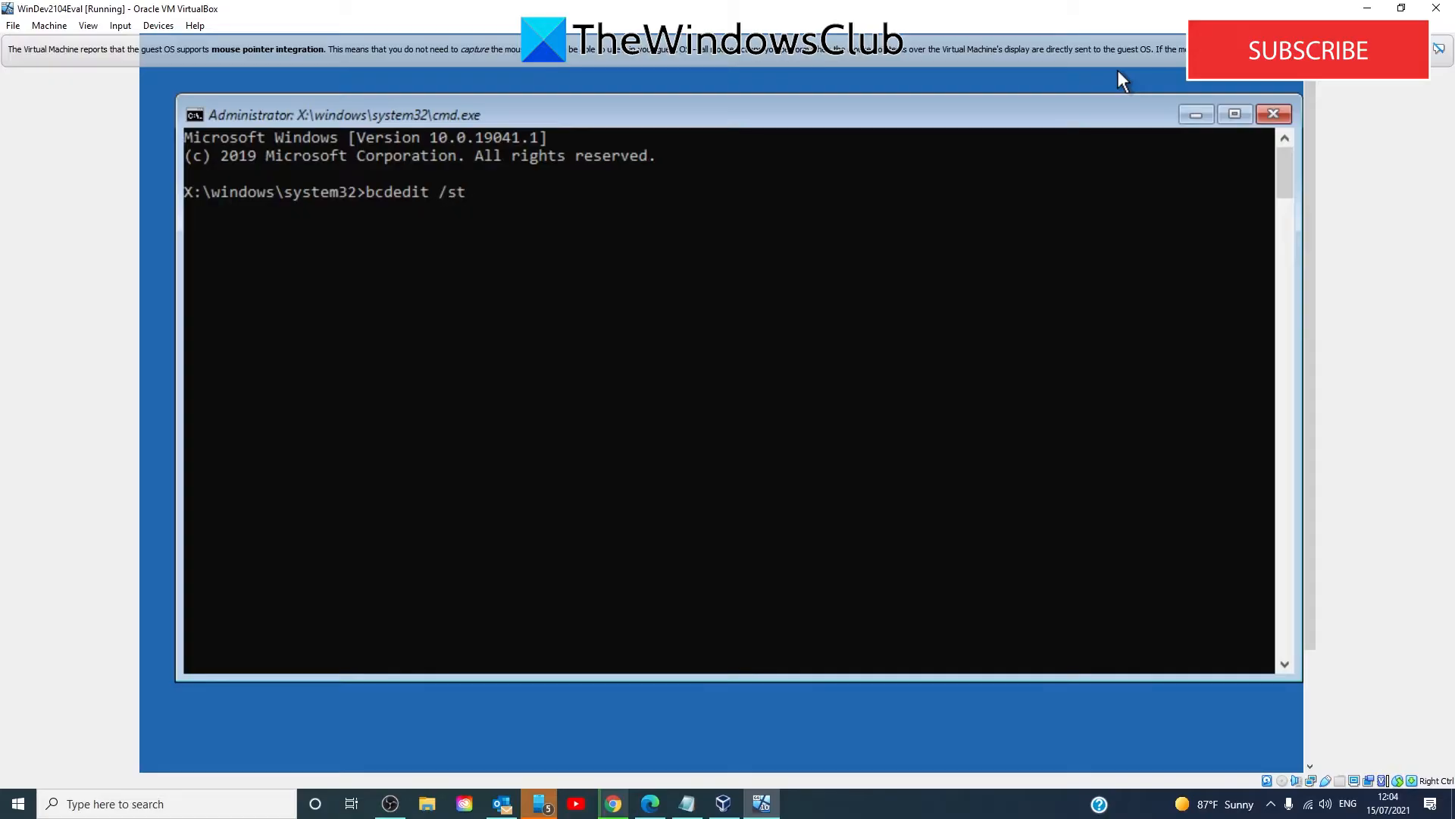
pyautogui.write('ore')
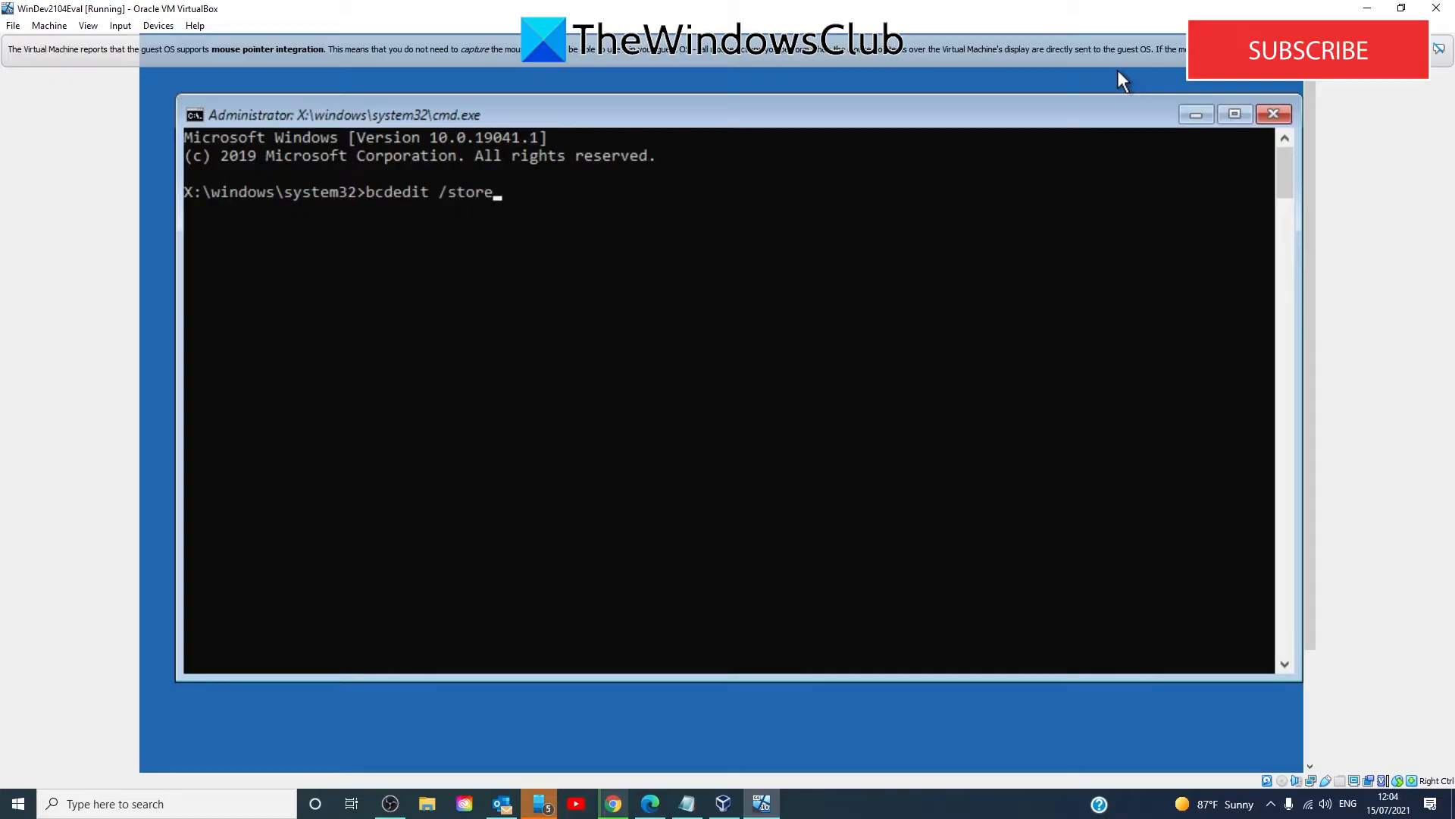
pyautogui.write('c:')
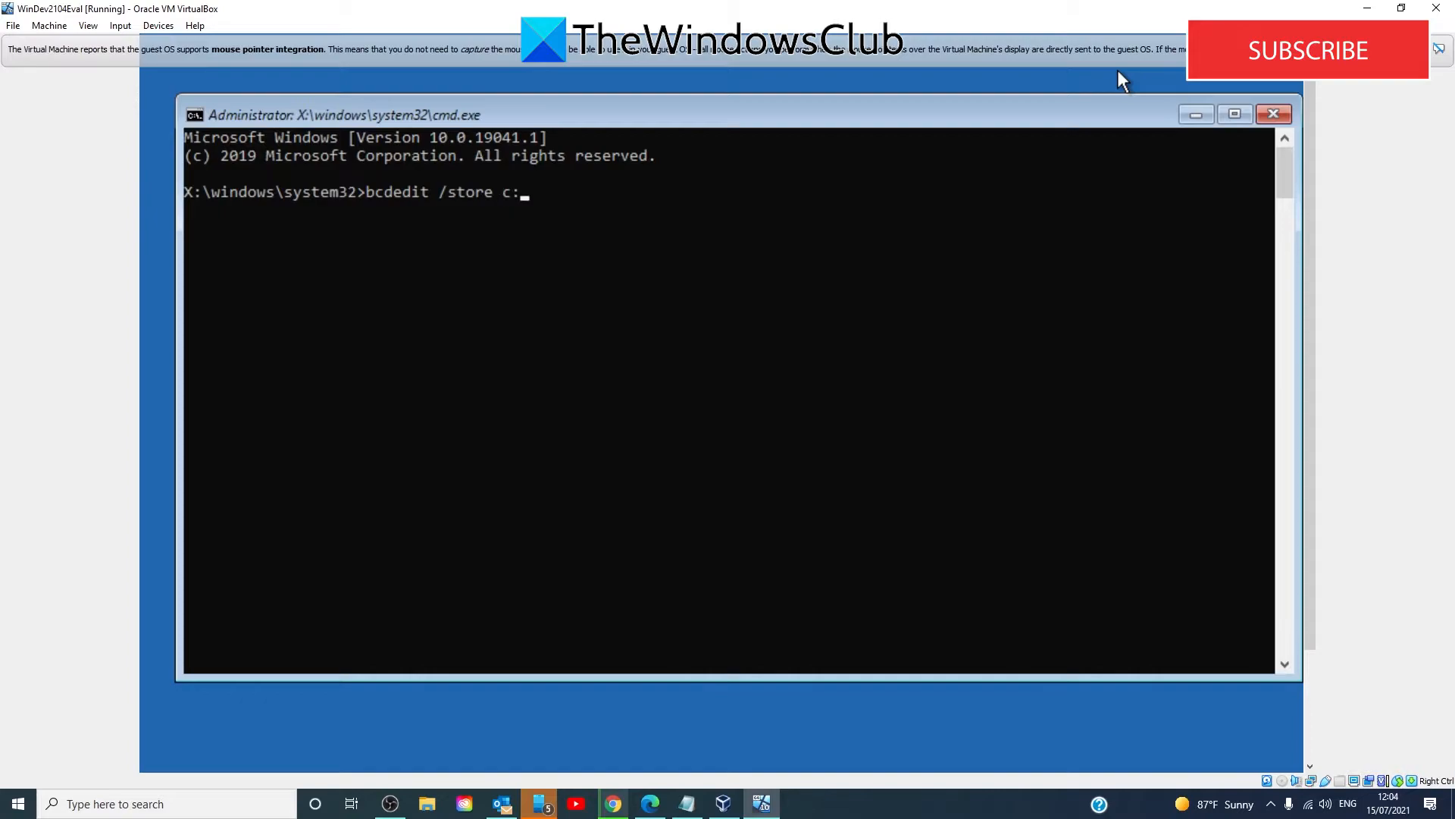
pyautogui.write('\\')
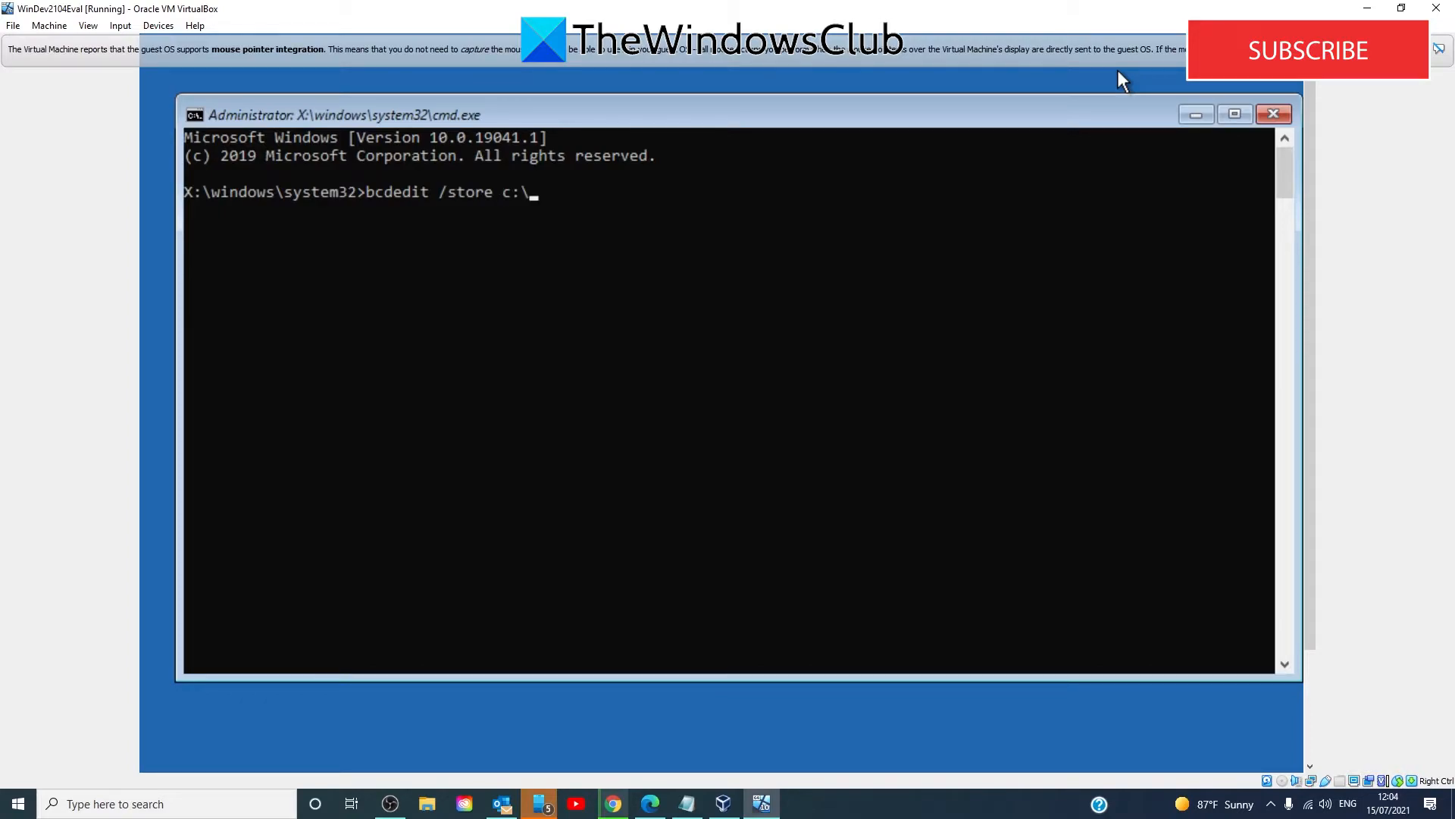
pyautogui.write('boot')
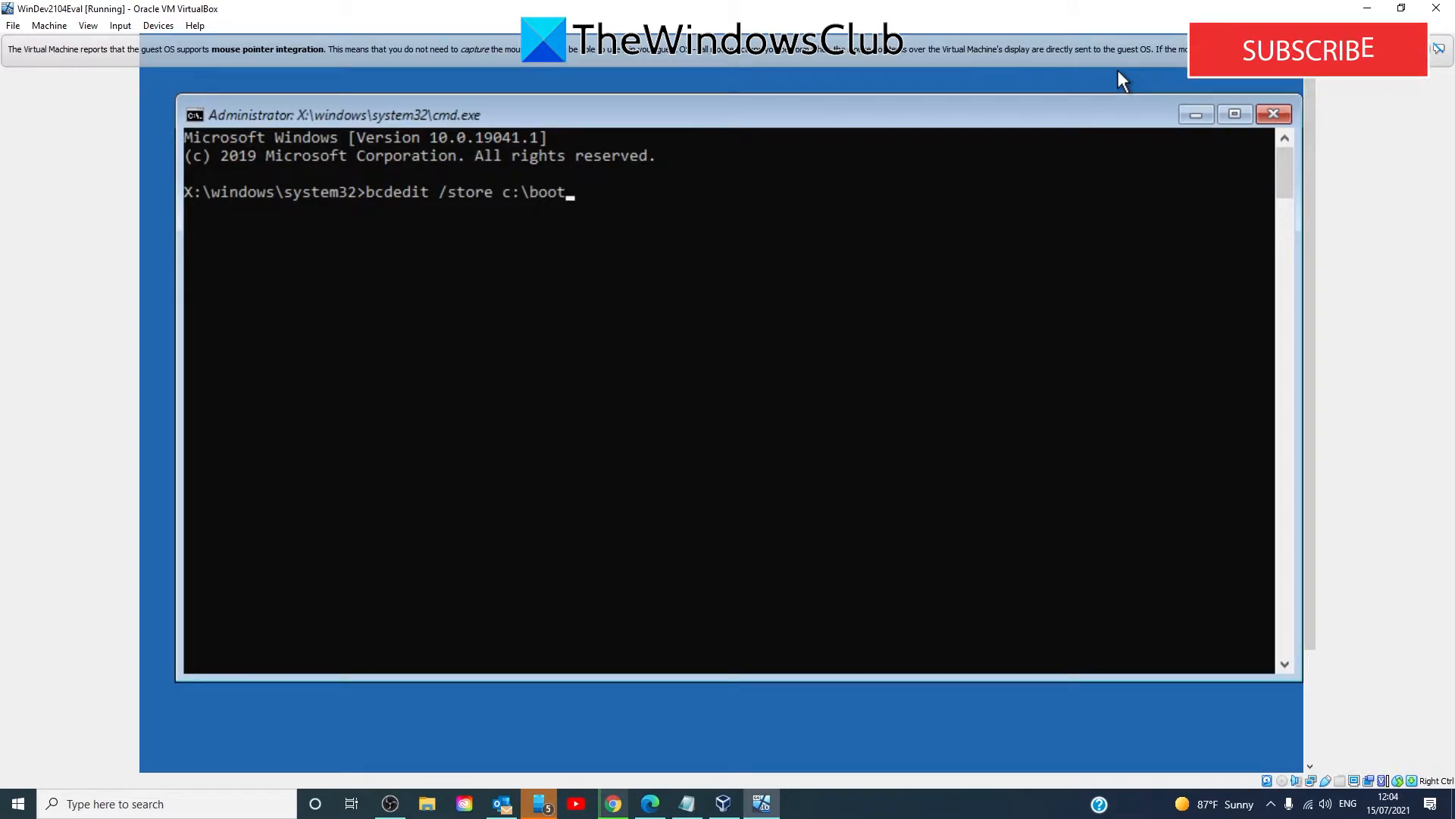
pyautogui.write('\\BC')
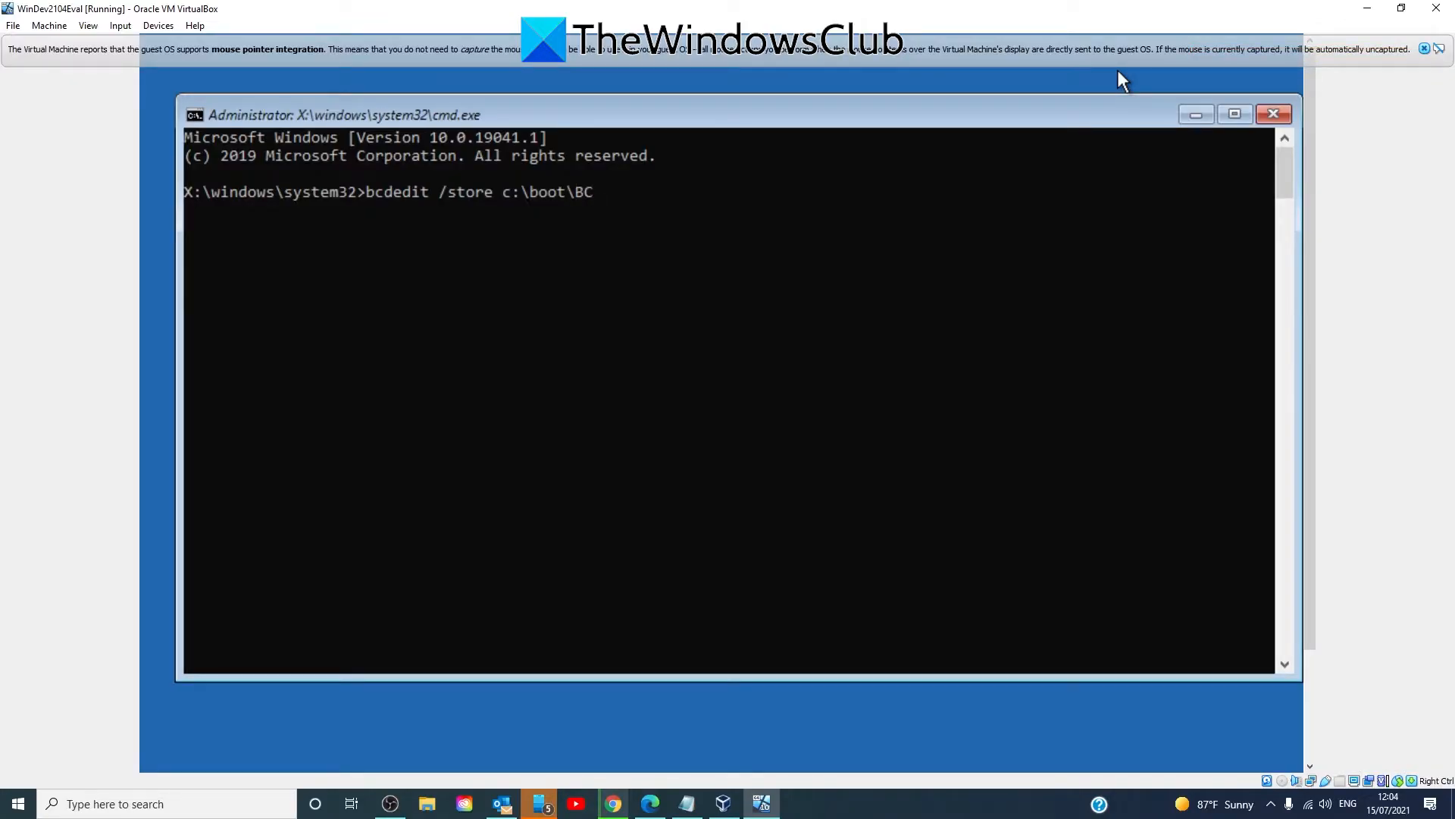
pyautogui.press('Return')
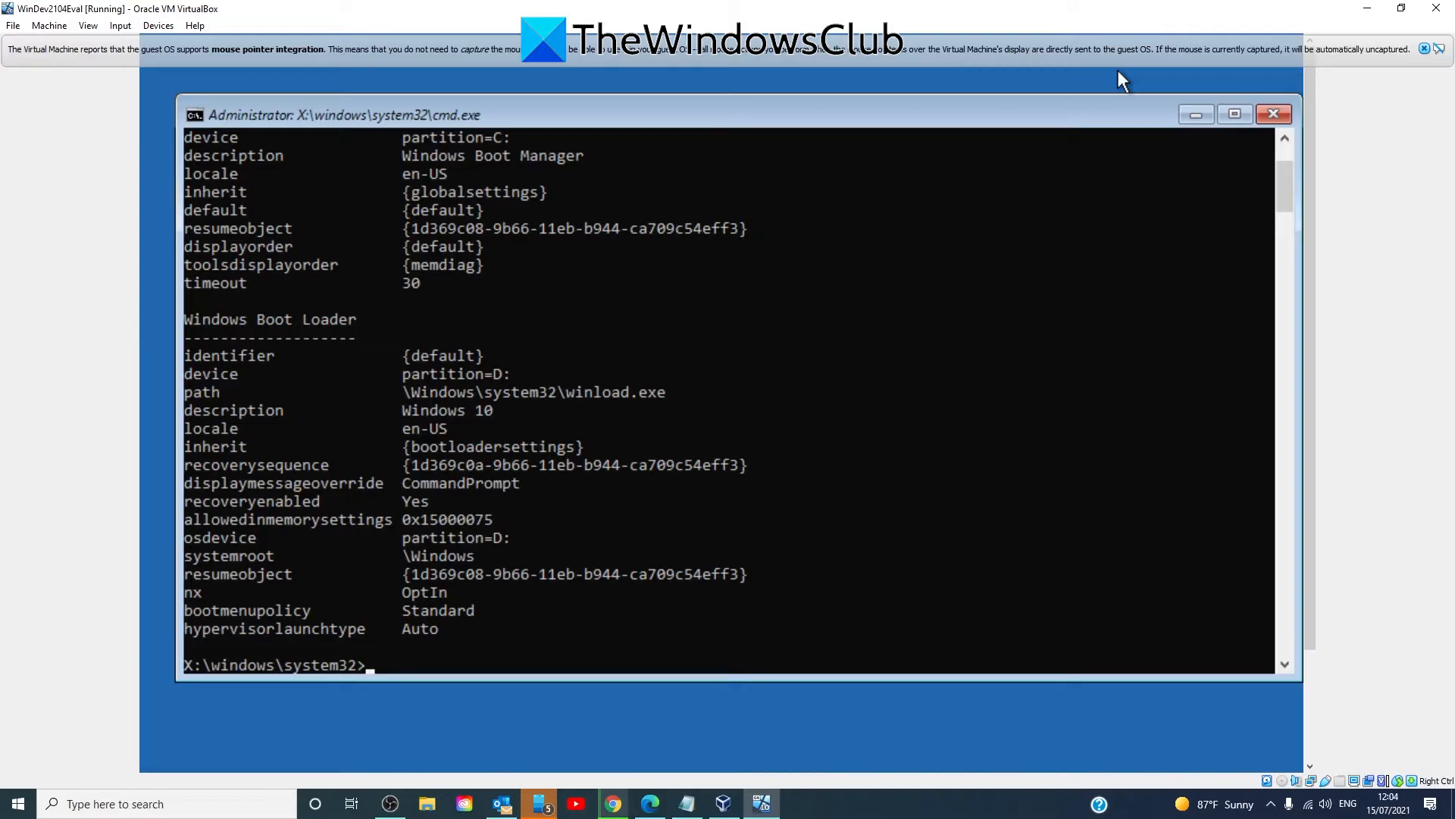
# Run bcdedit /store c:\boot\BCD /set bootmenupolicy legacy to enable the F8 boot menu.
pyautogui.write('bc')
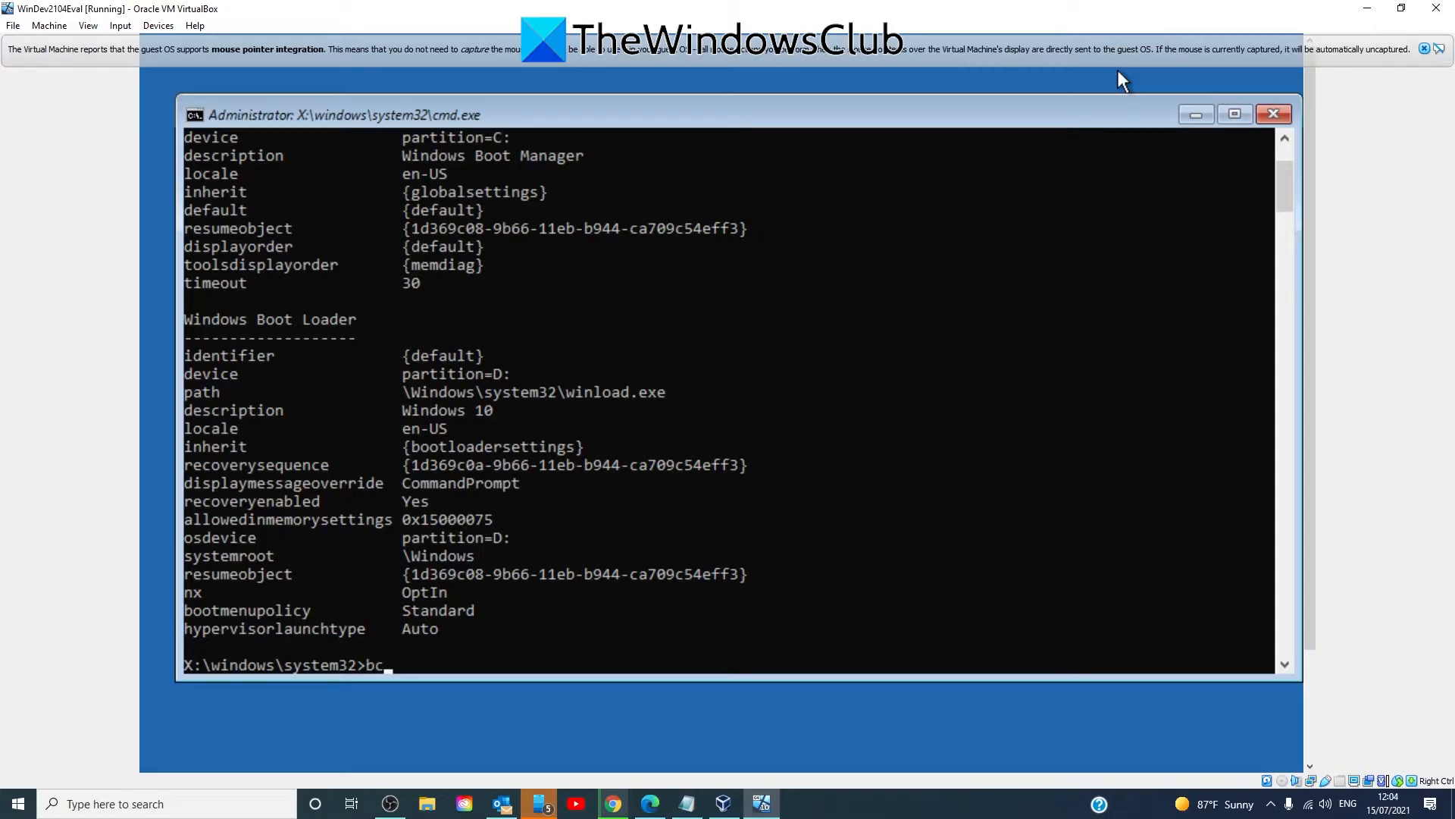
pyautogui.write('edit /')
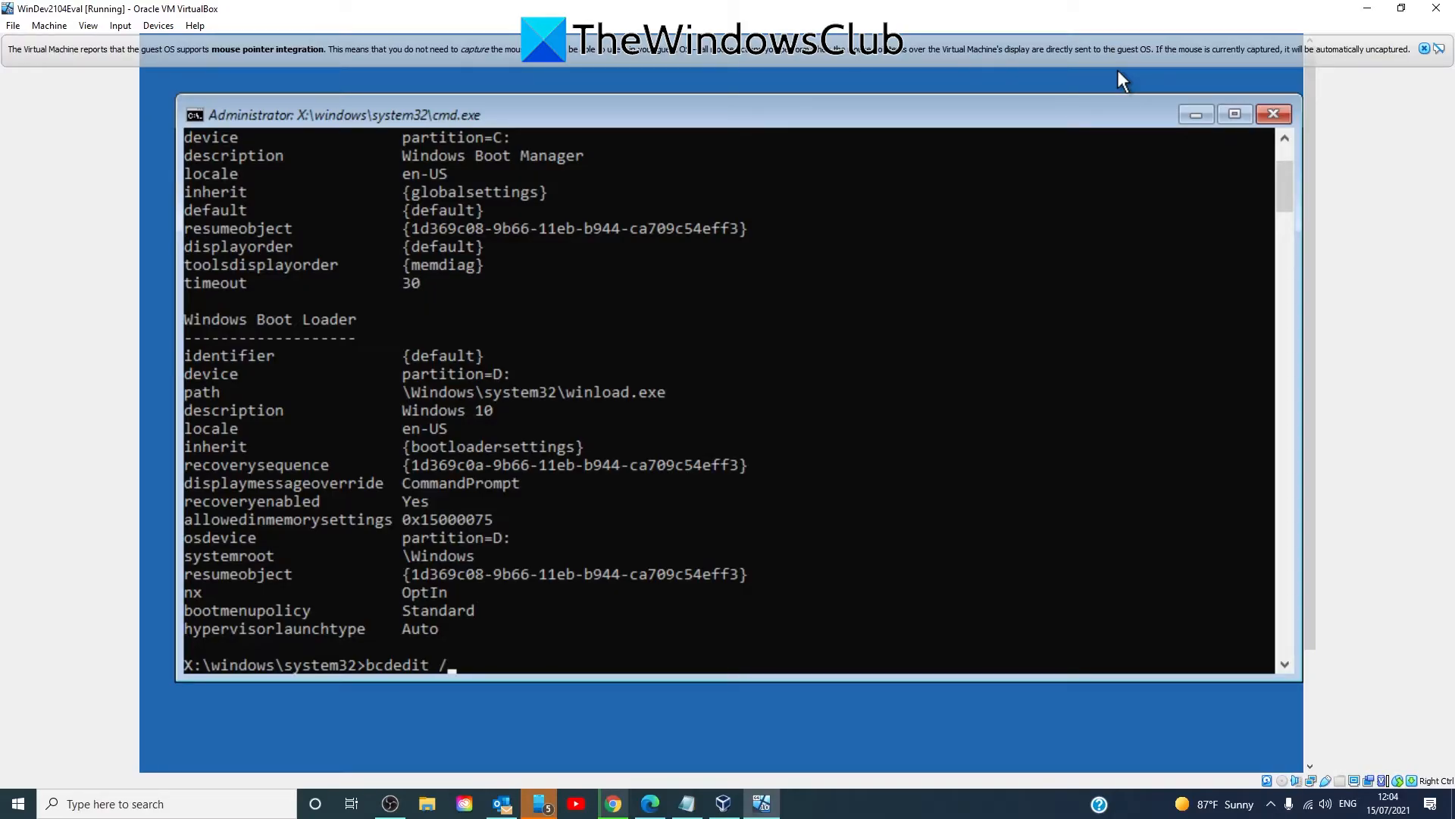
pyautogui.write('ato')
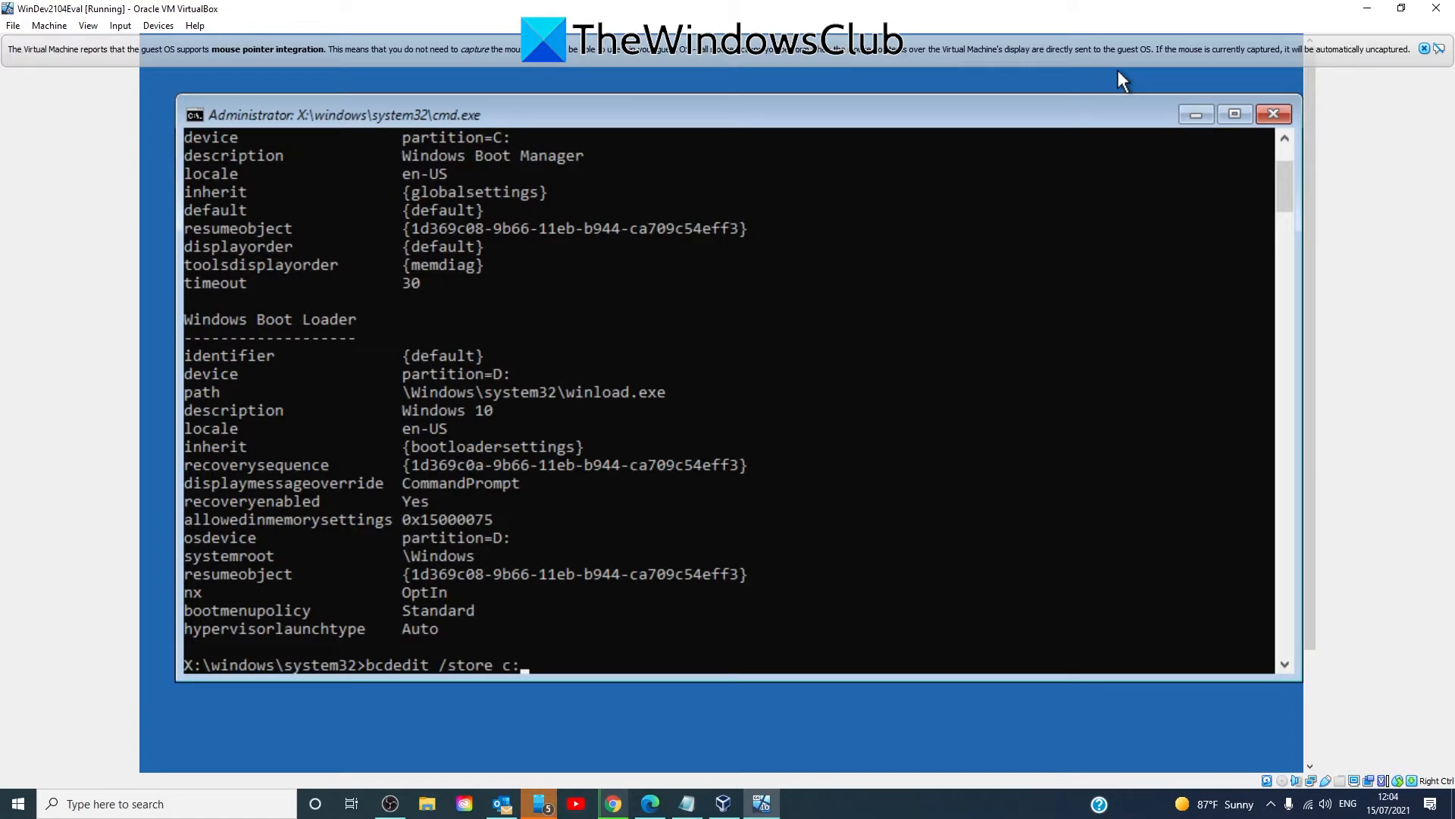
pyautogui.write('\\')
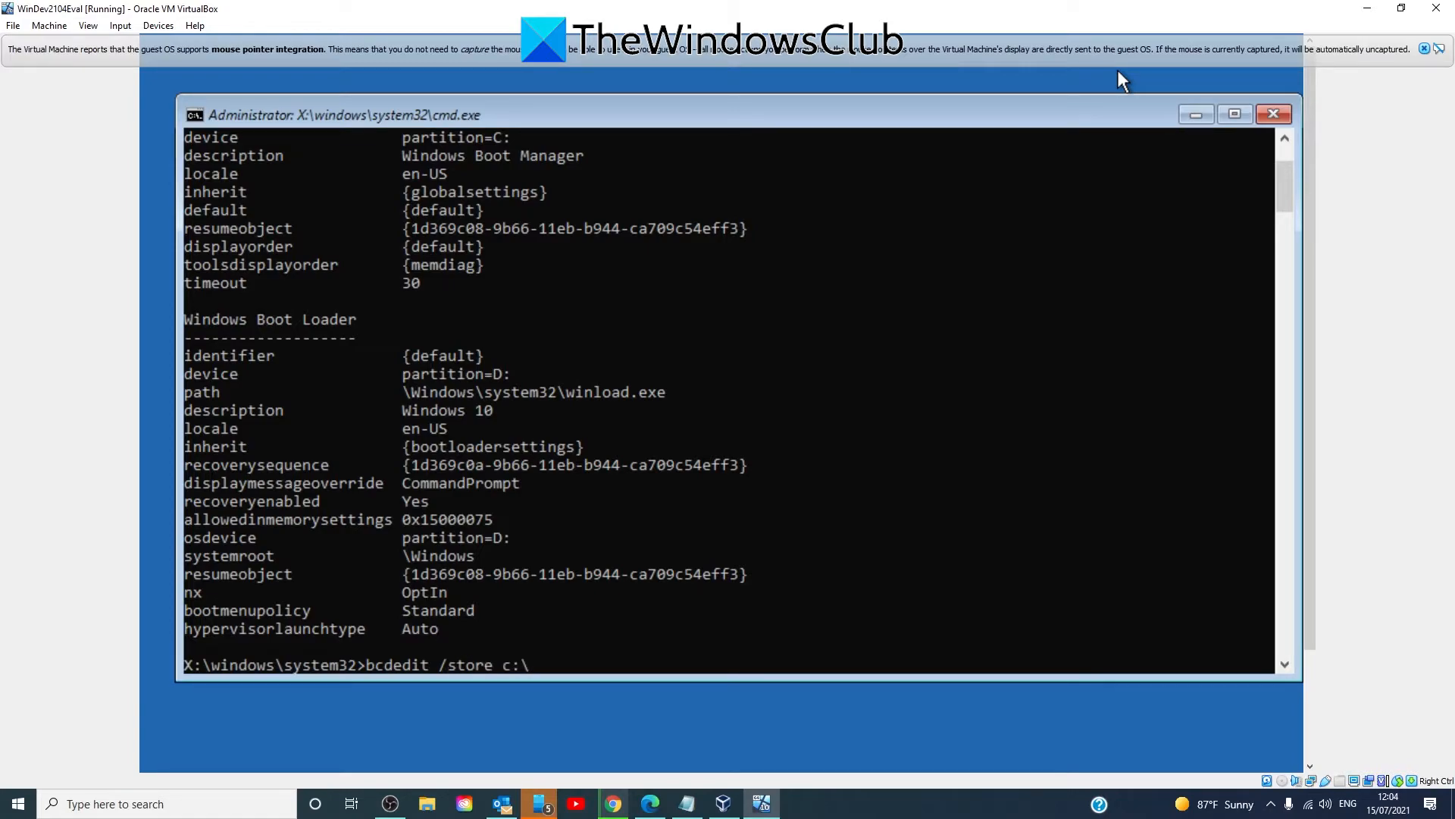
pyautogui.write('boot')
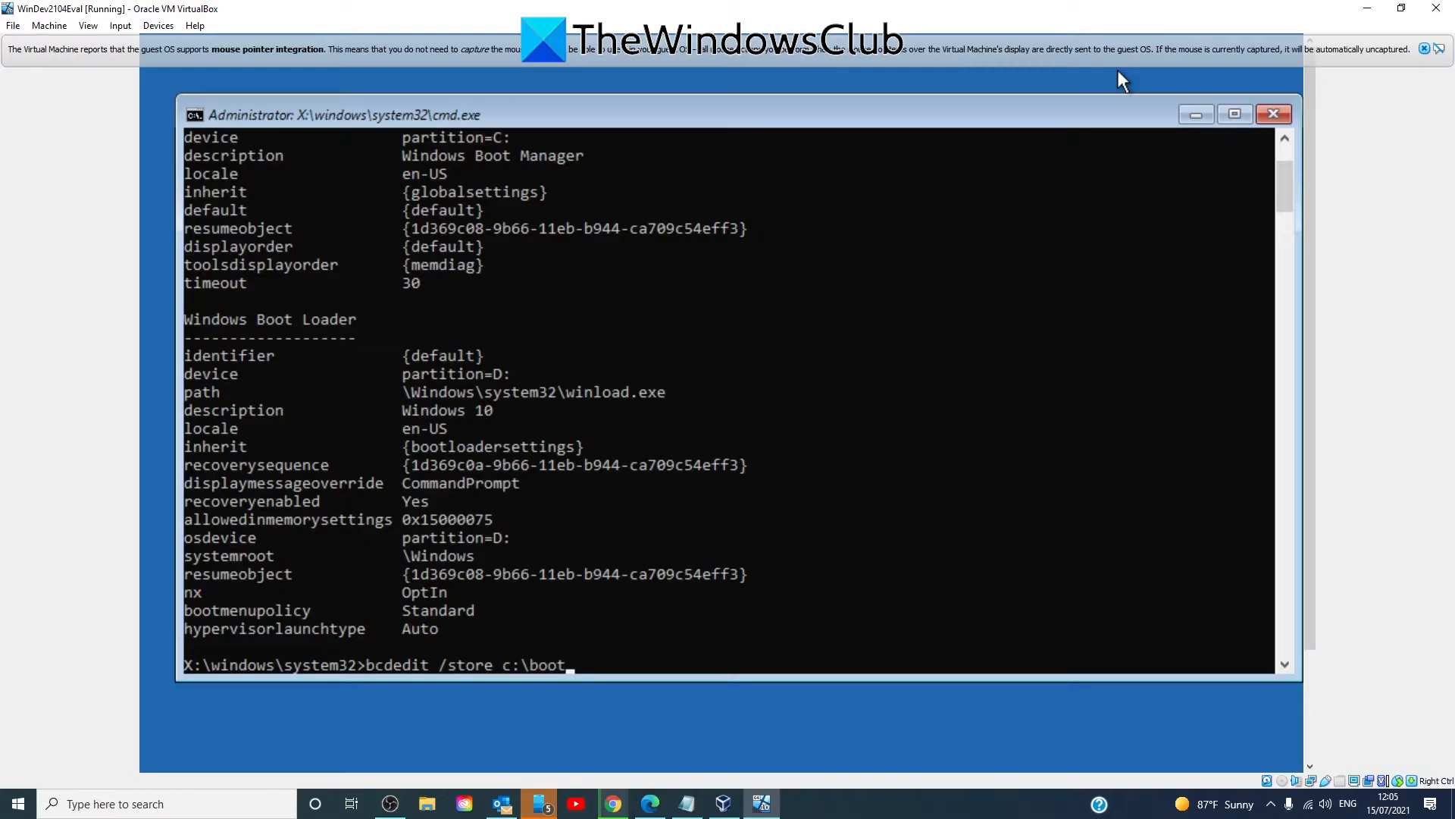
pyautogui.write('\\B')
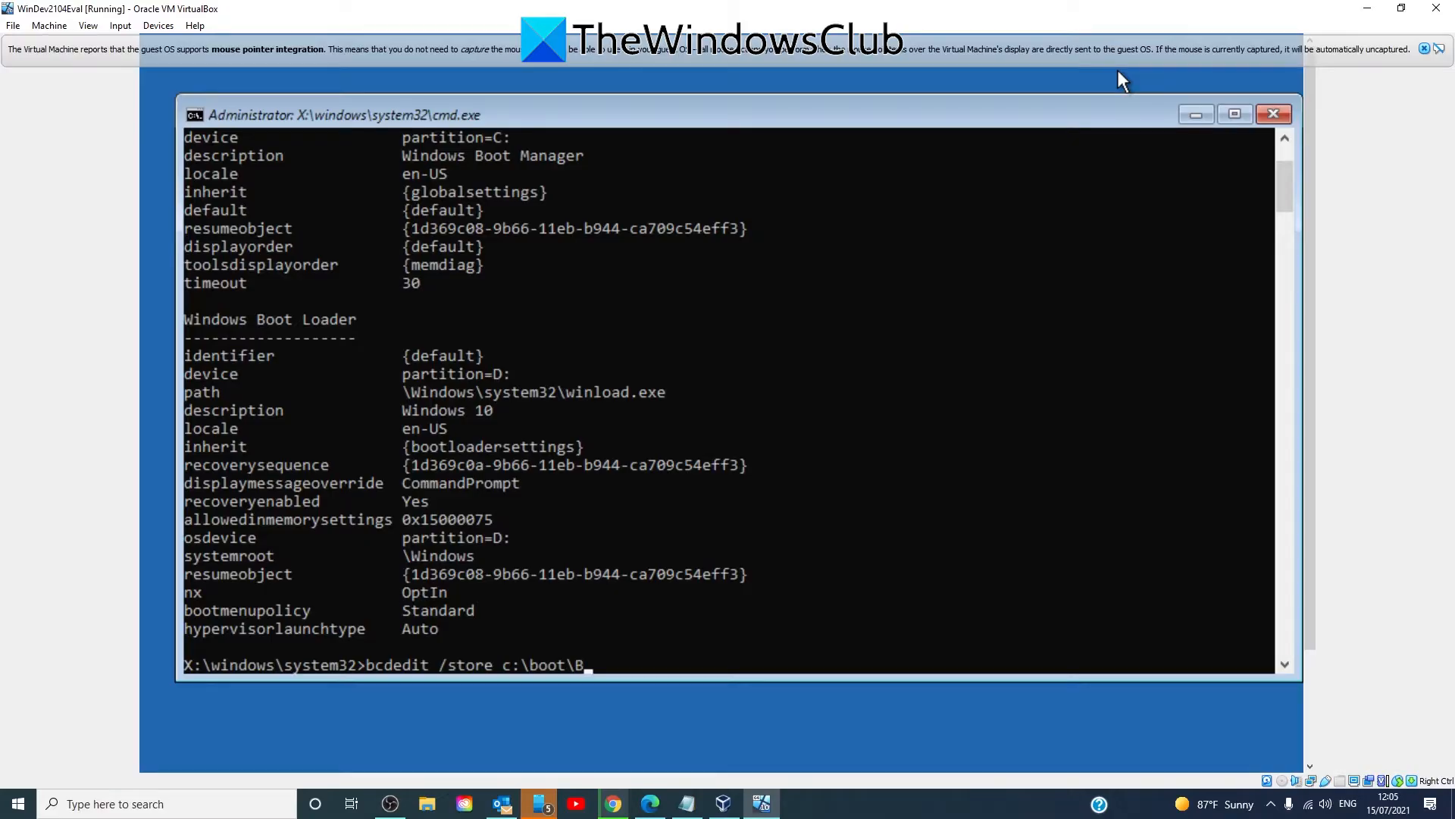
pyautogui.write('CD')
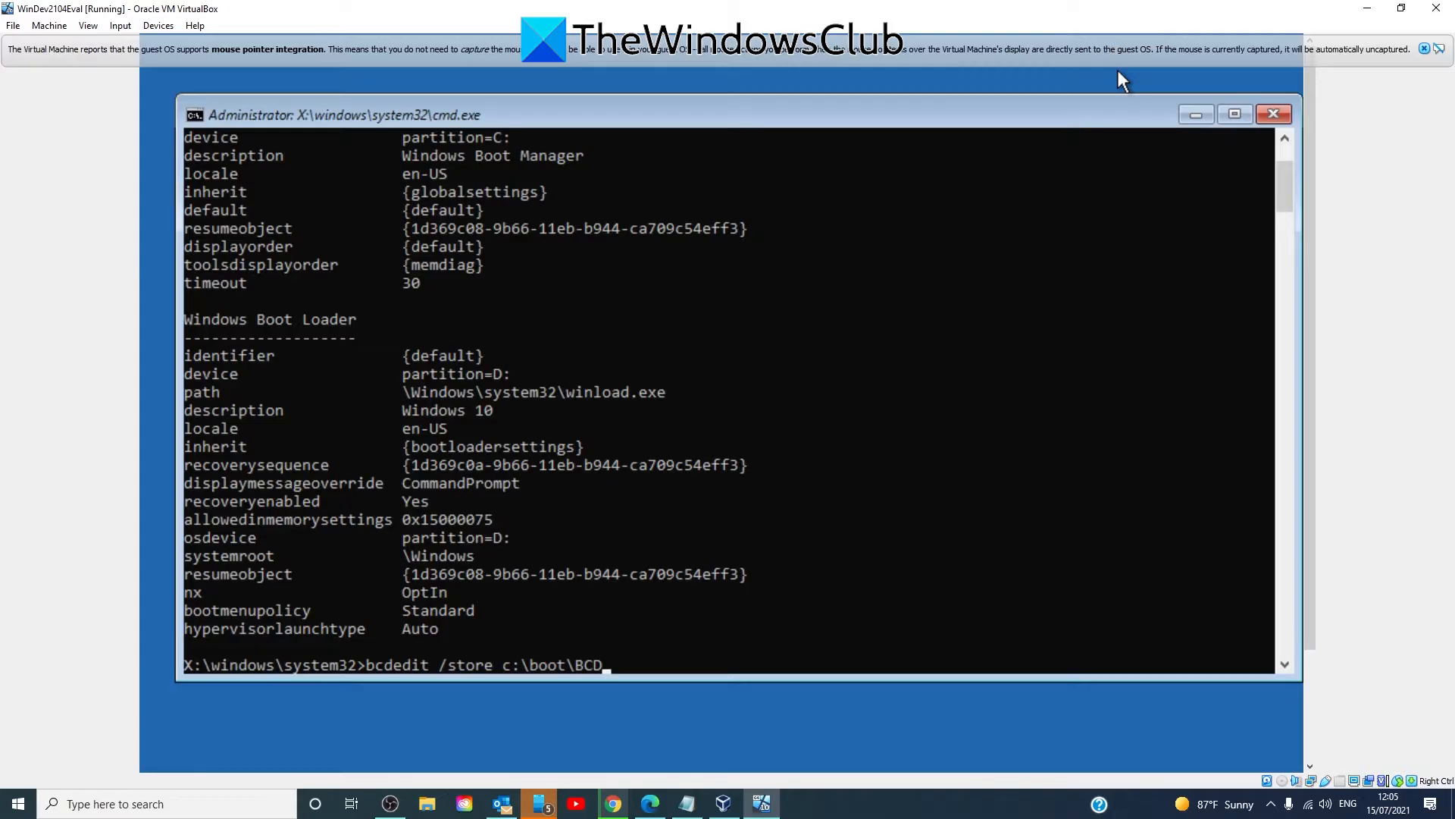
pyautogui.write('/')
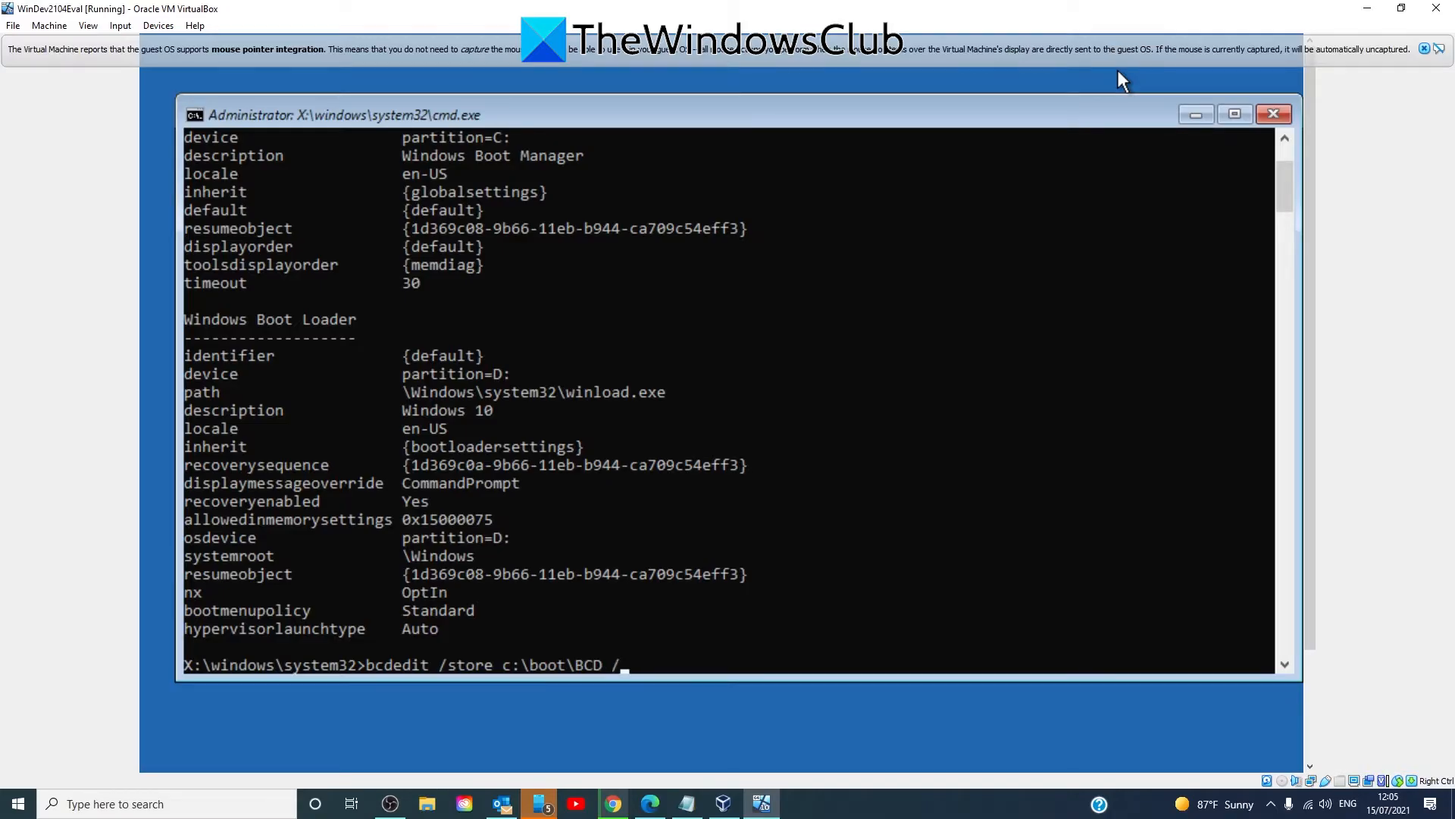
pyautogui.write('set')
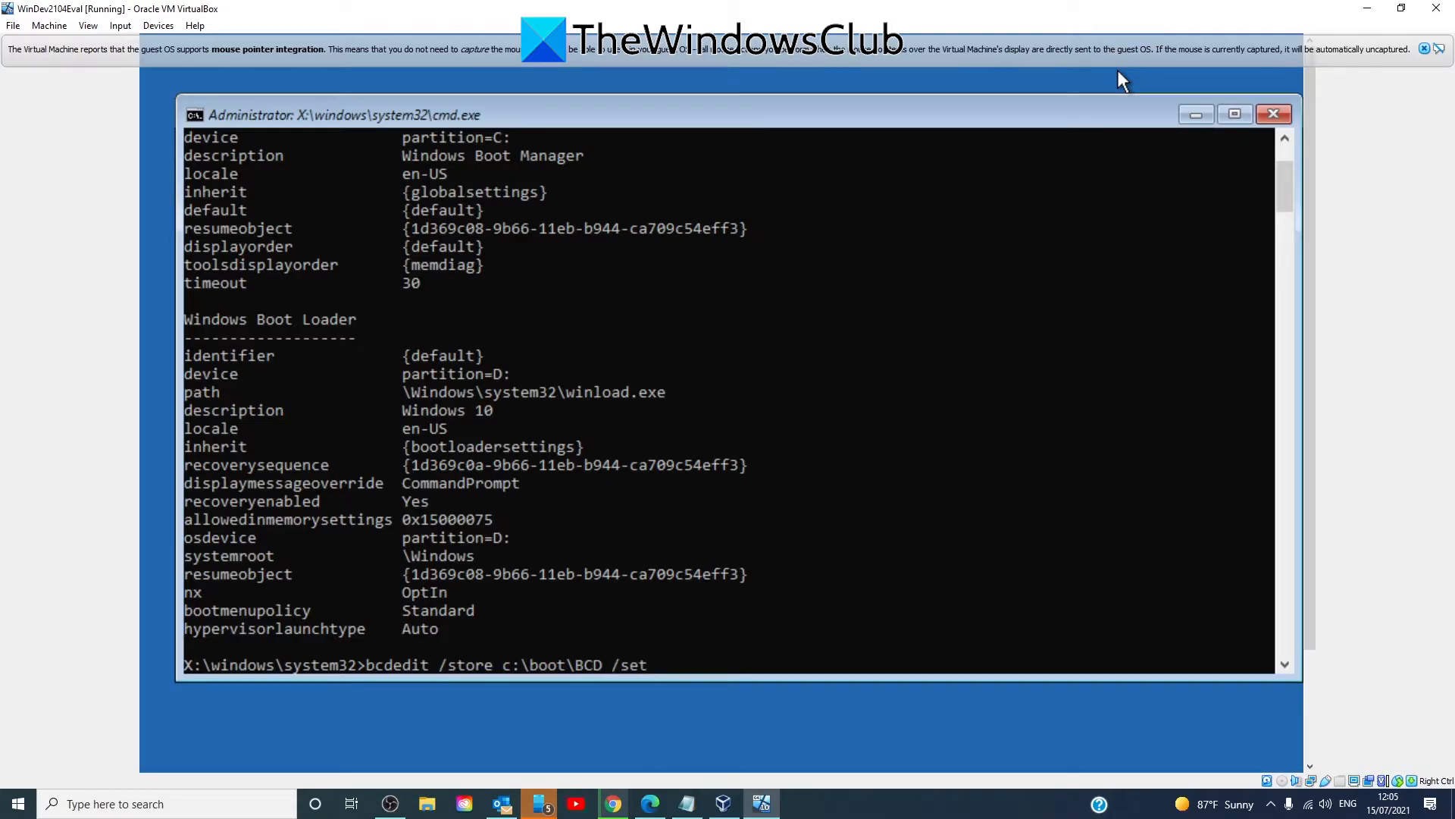
pyautogui.write('bootmenupo')
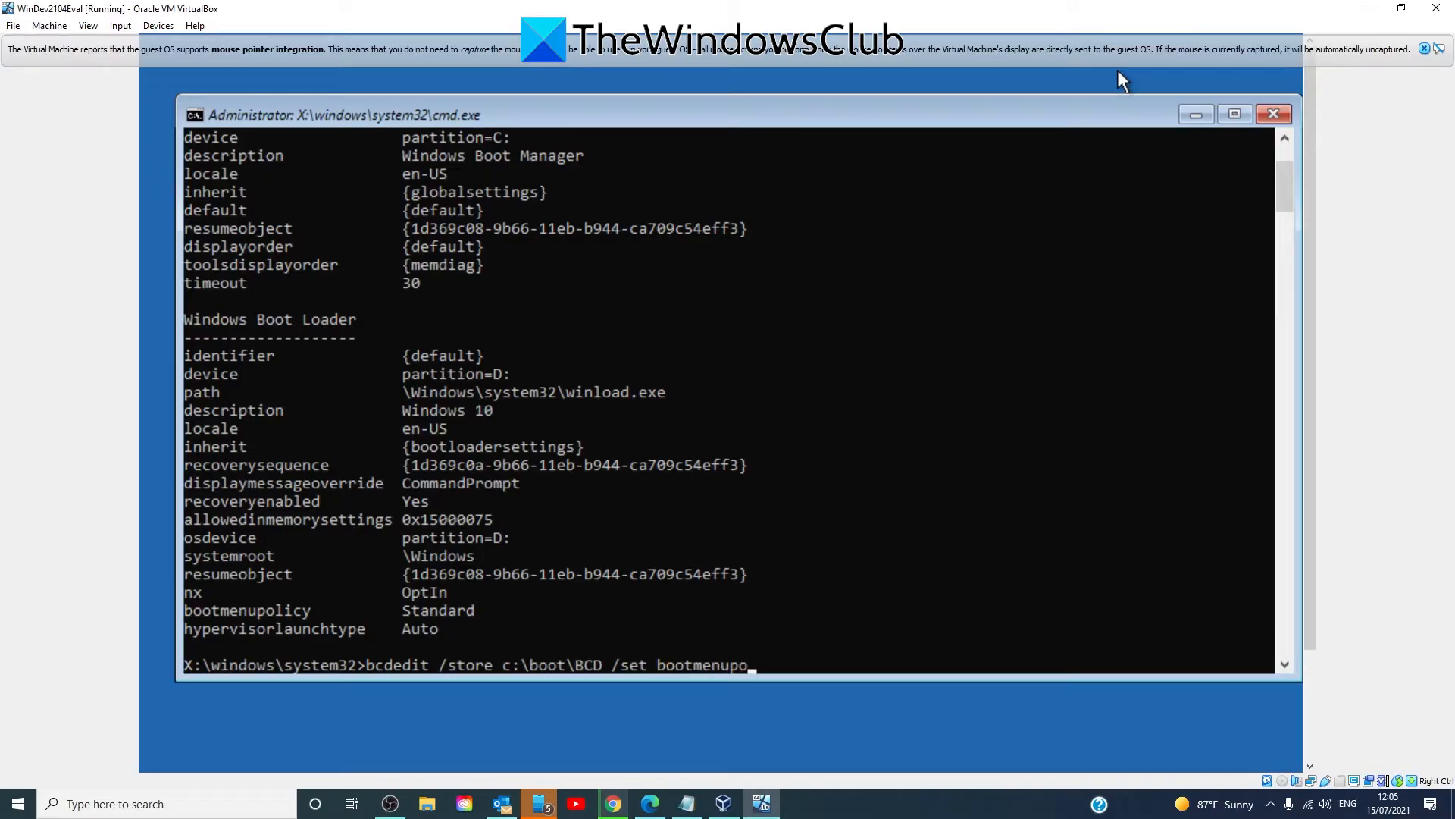
pyautogui.write('licy')
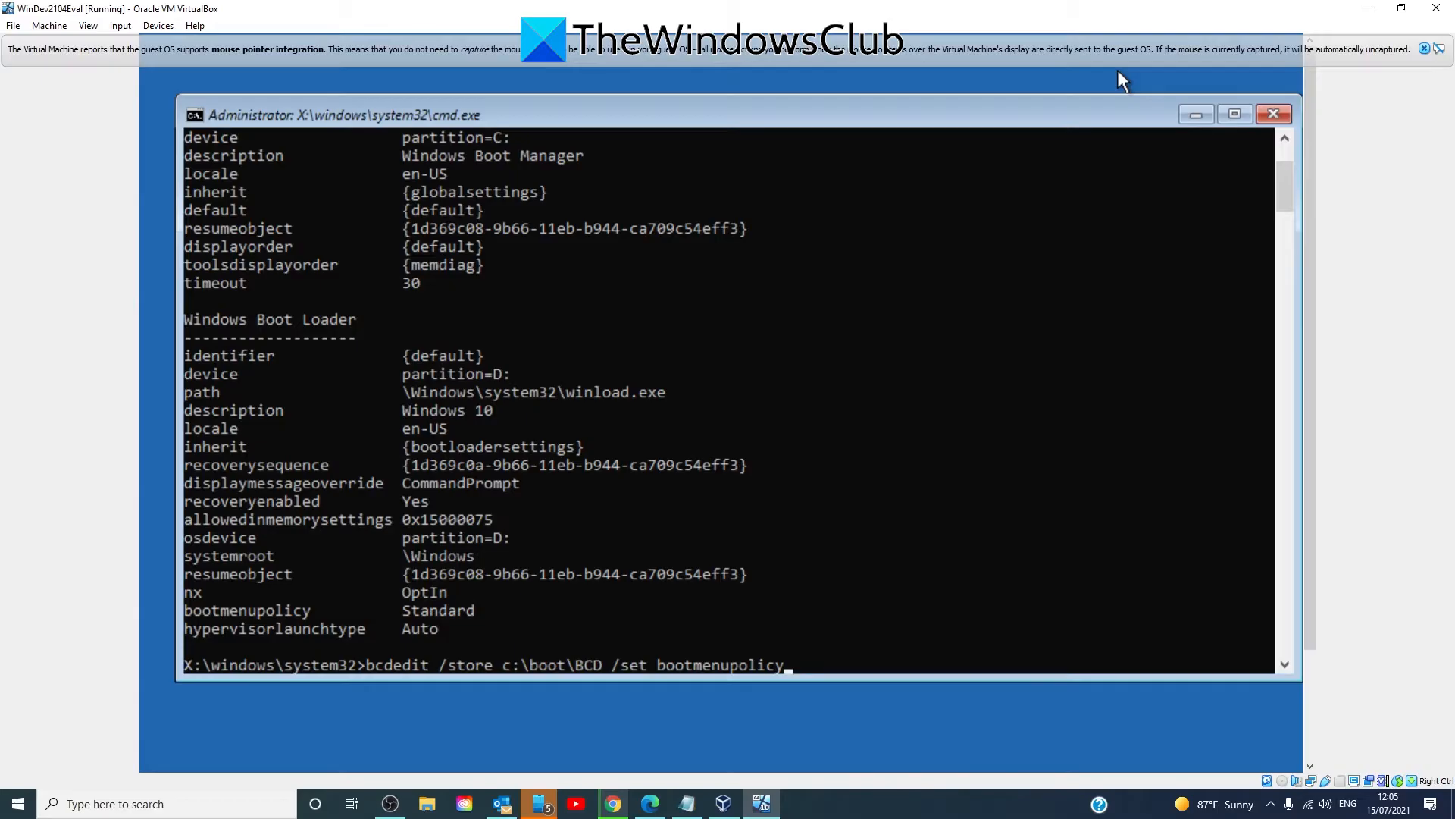
pyautogui.write('legc')
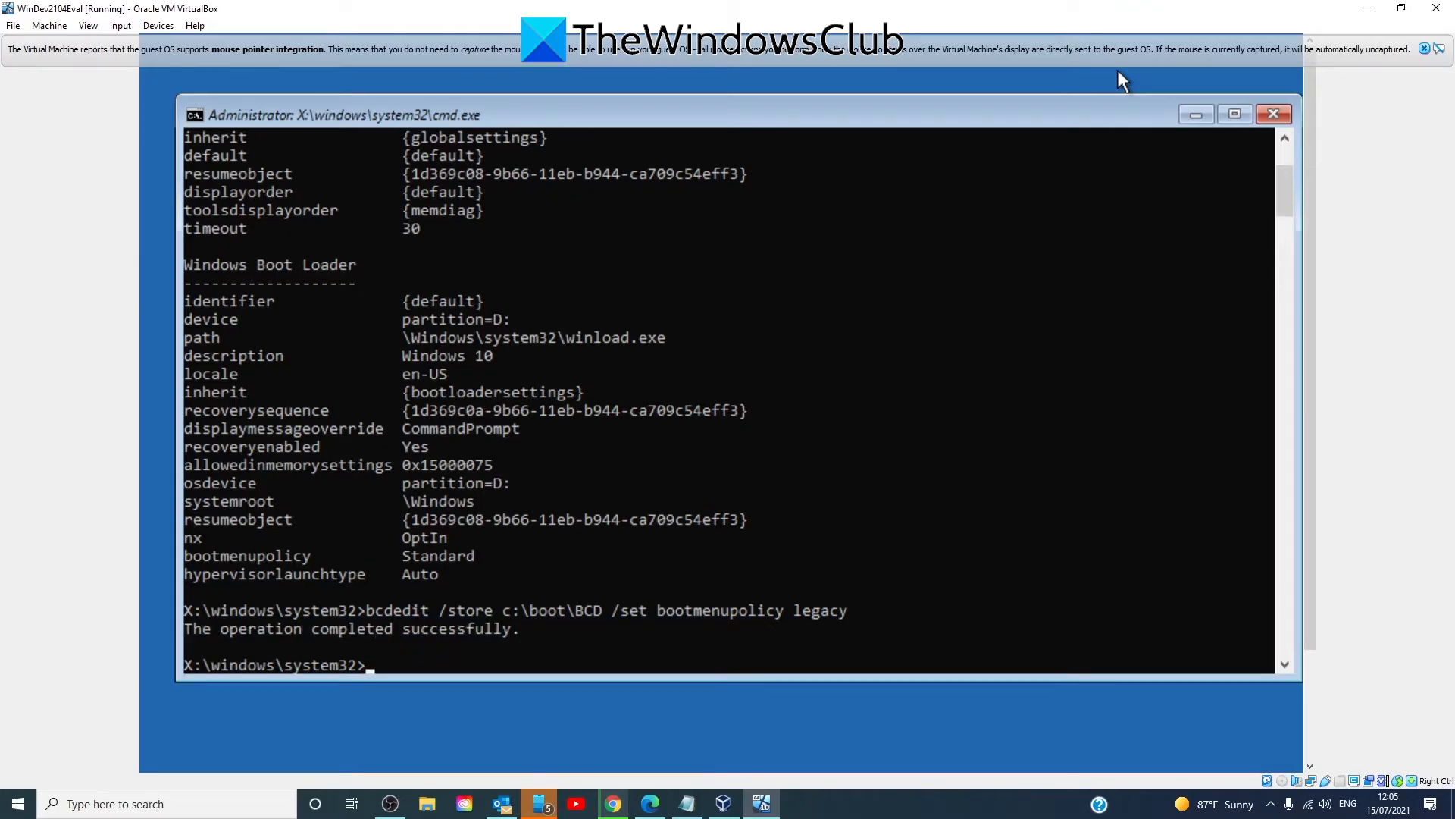
pyautogui.write('ei')
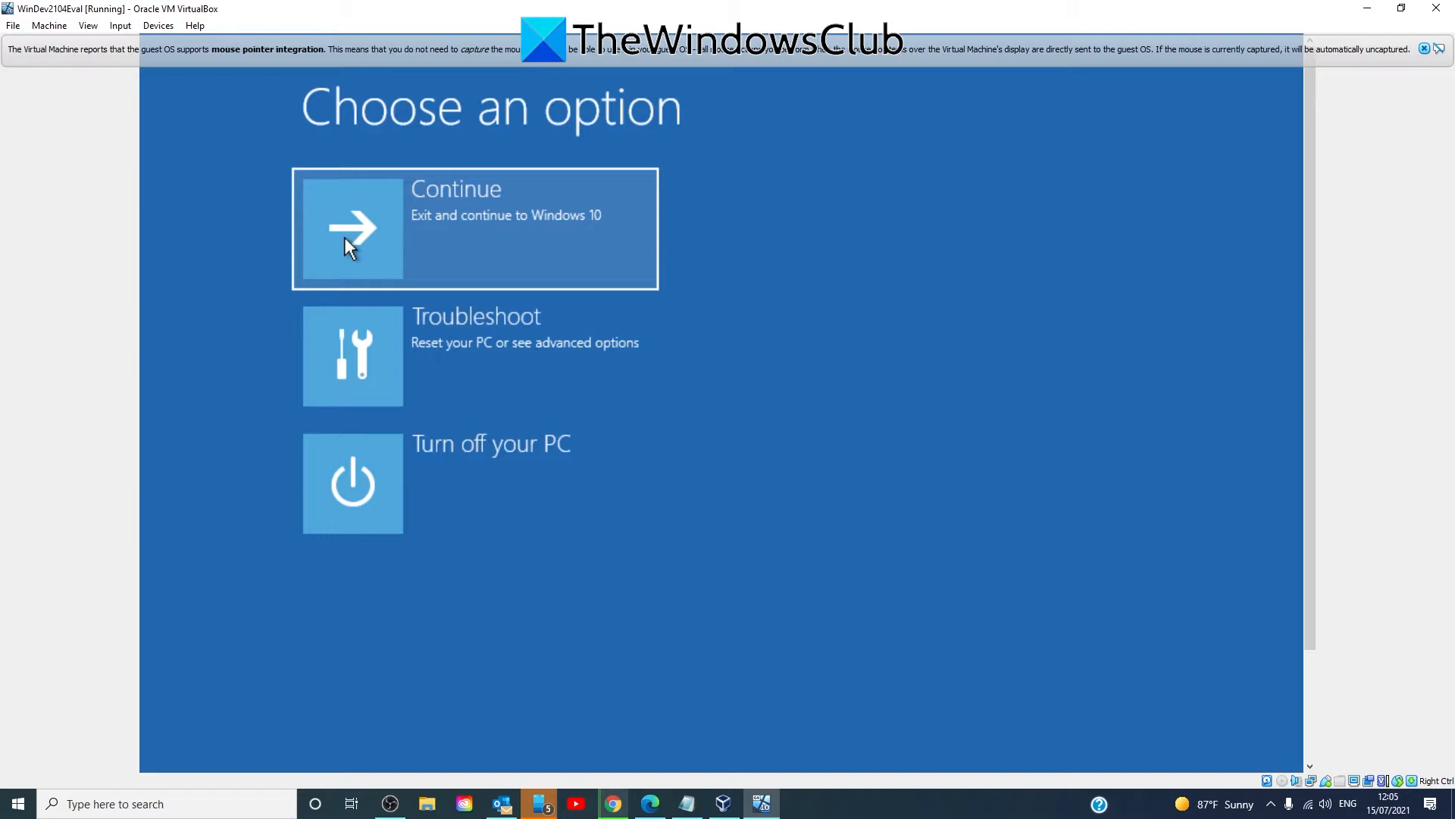
# Exit recovery with Continue so the VM boots back into Windows 10.
pyautogui.click(353, 227)
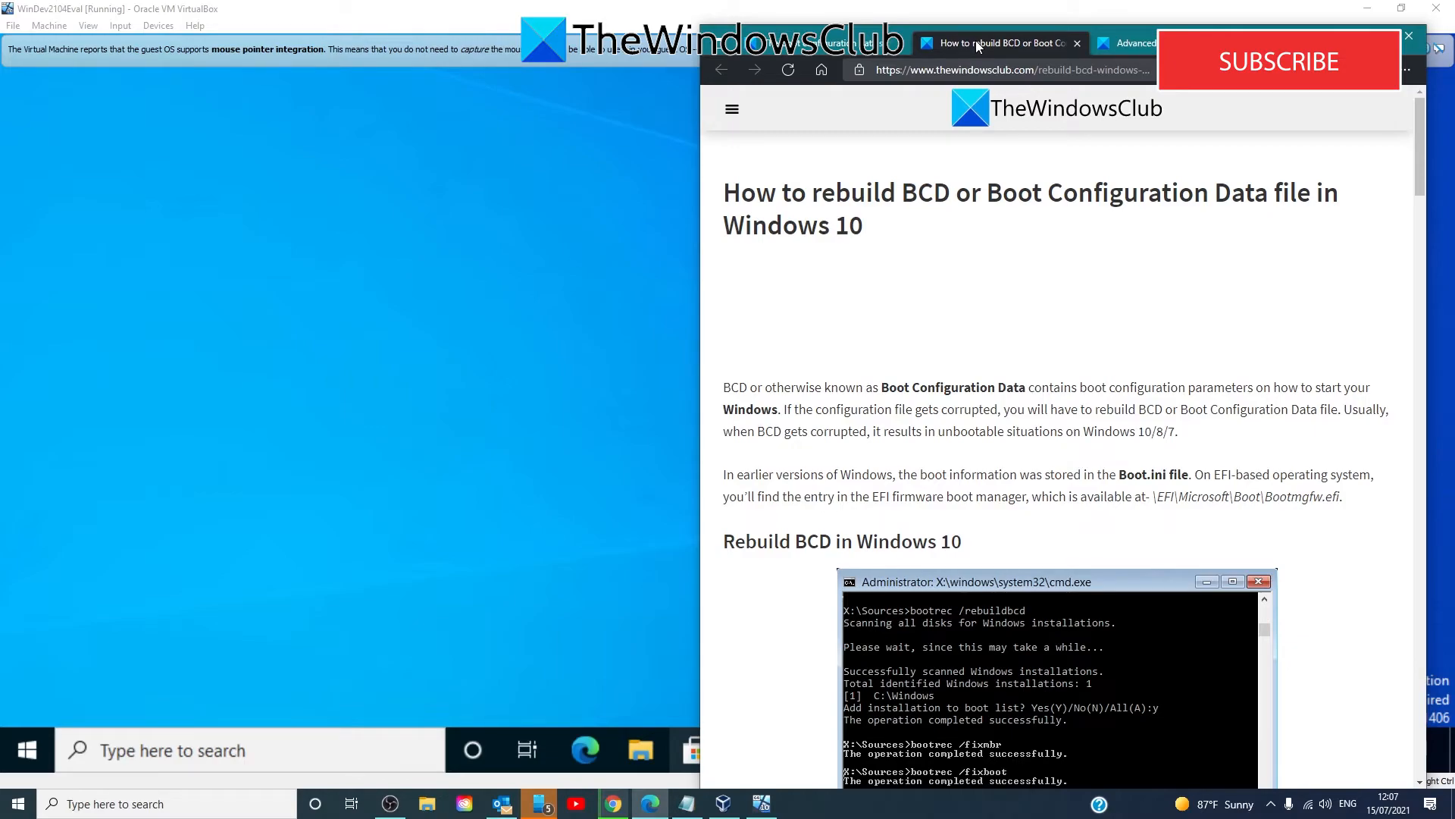
pyautogui.moveTo(1133, 42)
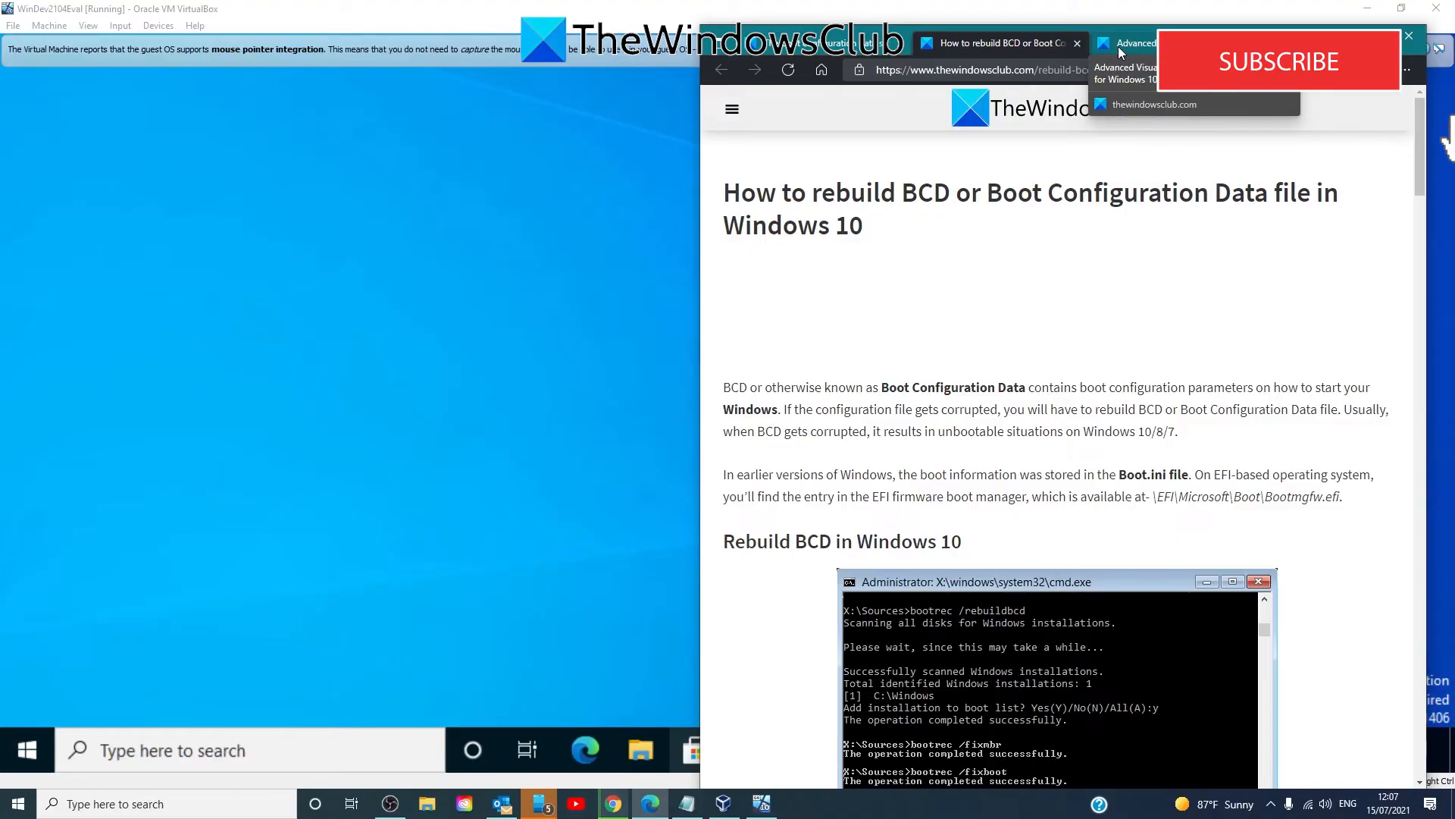
pyautogui.click(1168, 43)
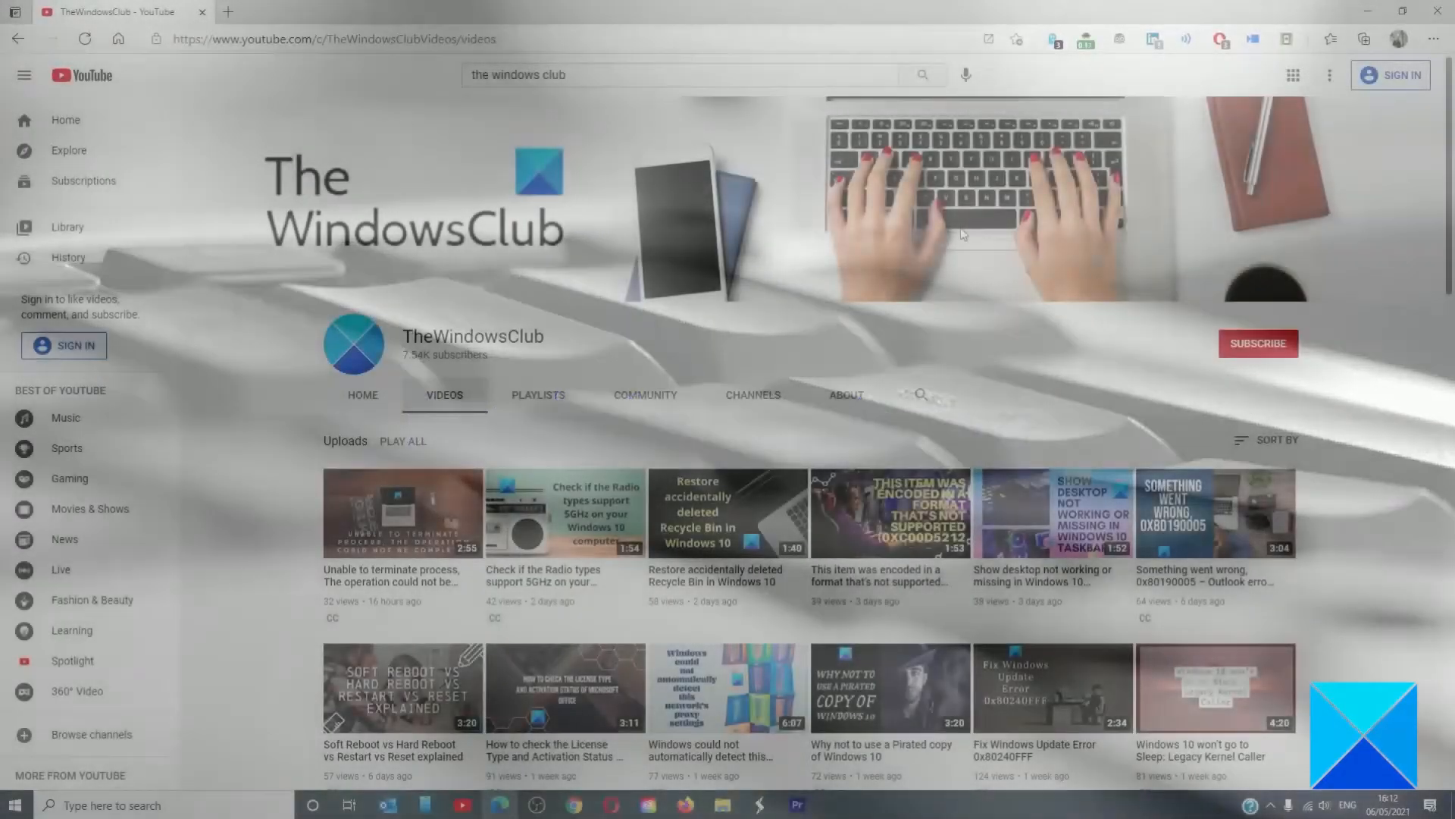
pyautogui.scroll(-3)
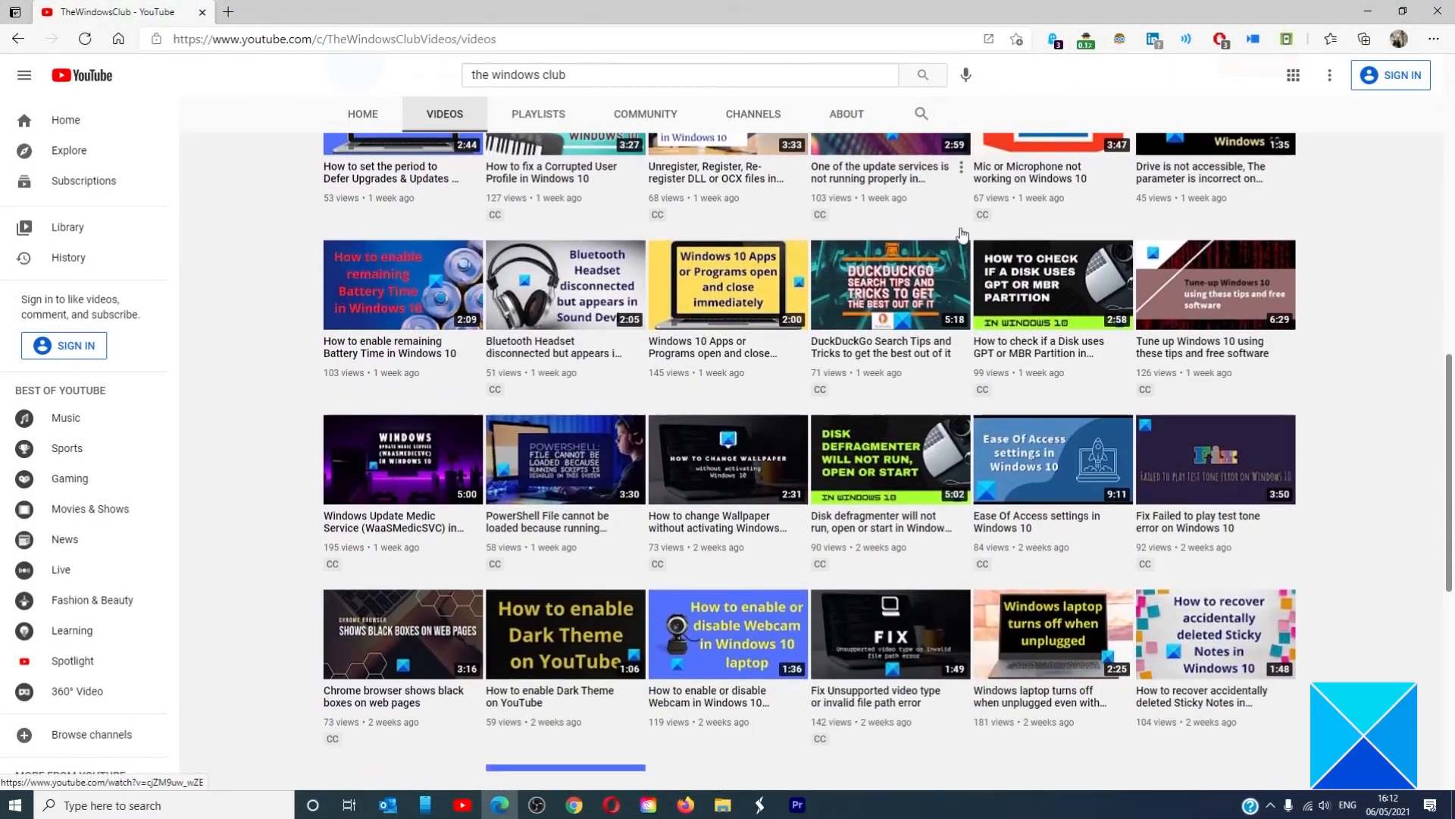
pyautogui.scroll(-3)
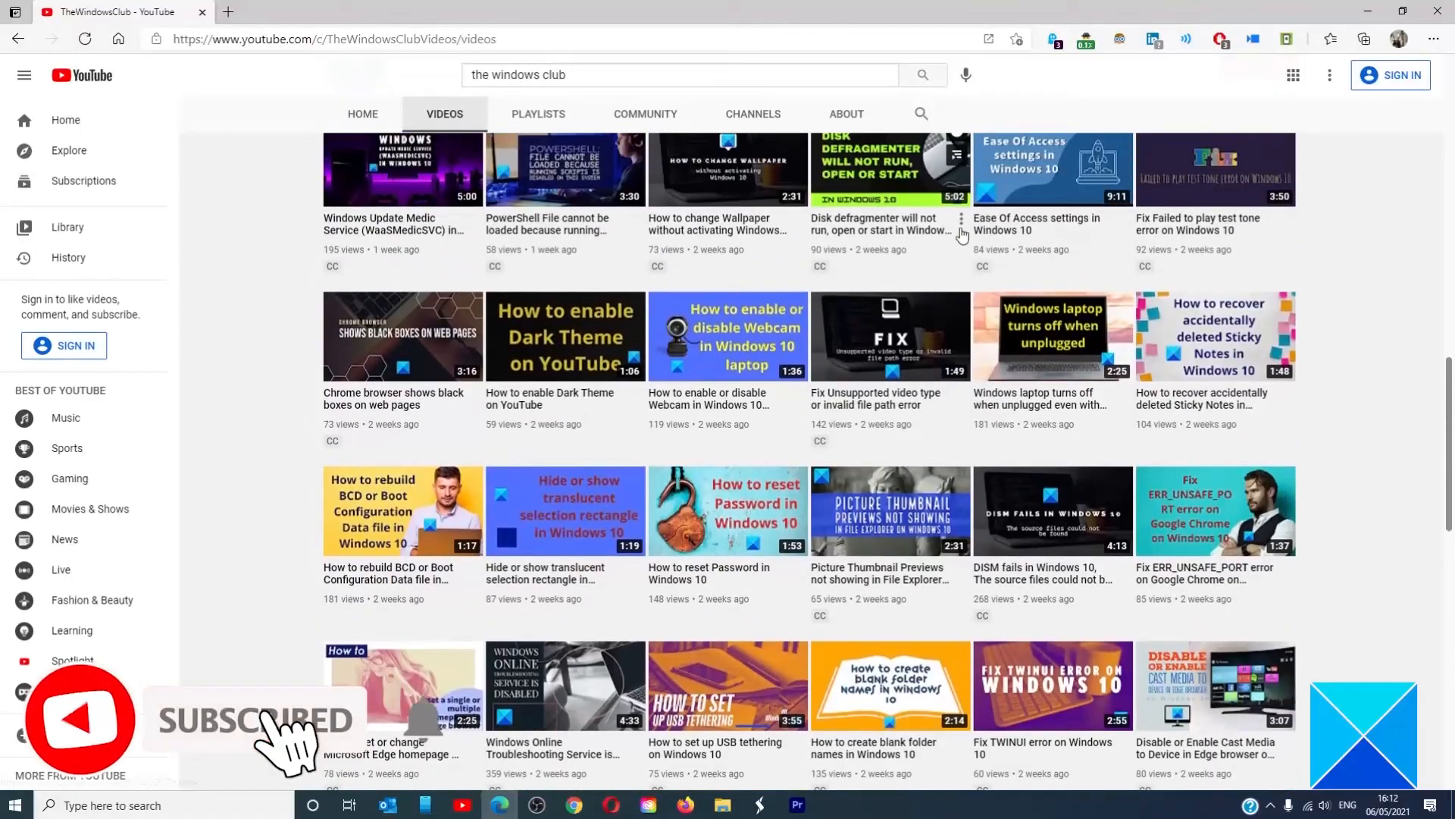